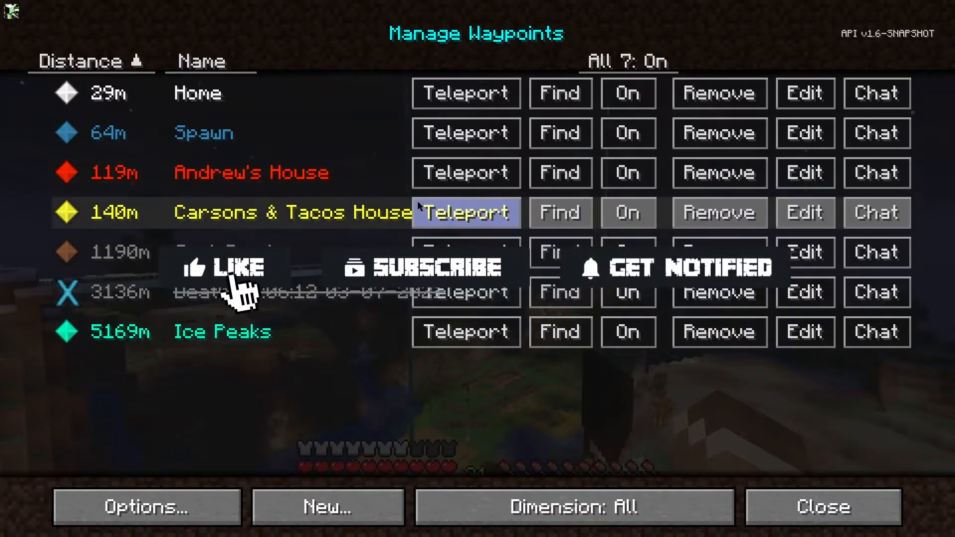
Teleport to the Carsons & Tacos House waypoint and check the chest there.
{"action": "left_click", "coordinate": [466, 211]}
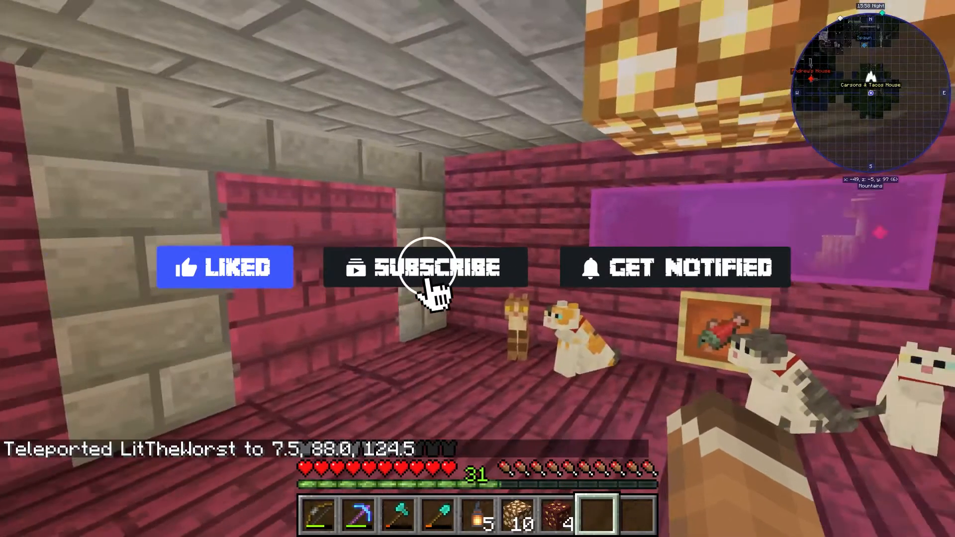
{"action": "left_click", "coordinate": [427, 267]}
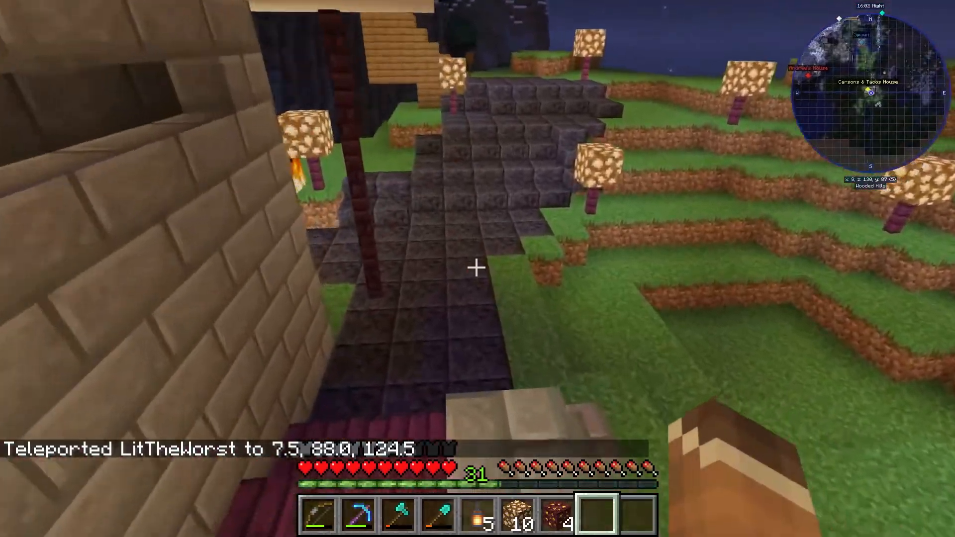
{"action": "key", "text": "2"}
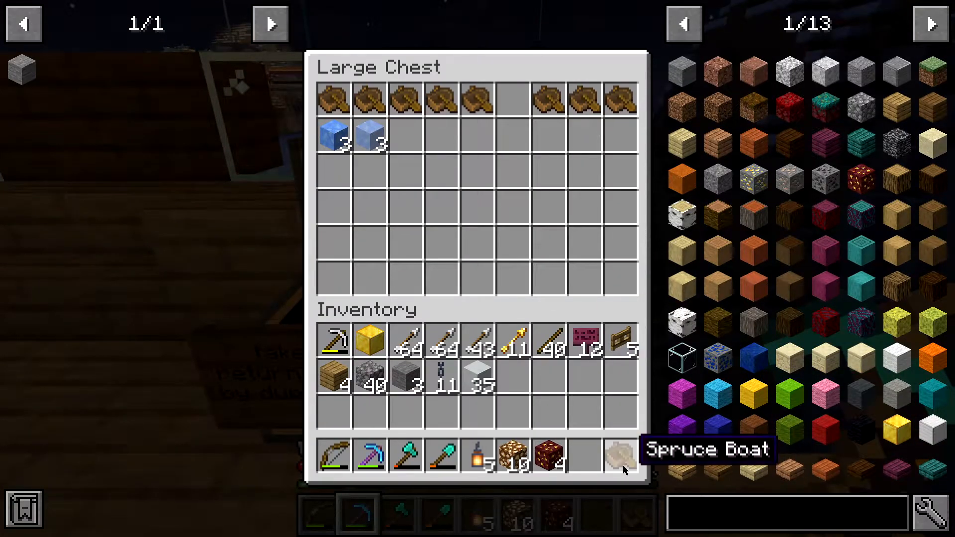
{"action": "key", "text": "Escape"}
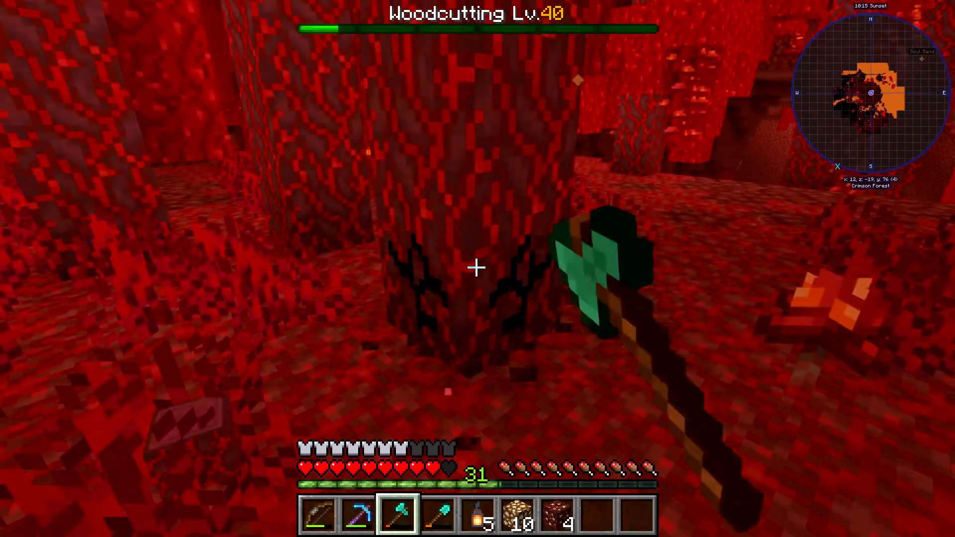
Chop into a crimson tree trunk with the axe to gather blocks.
{"action": "left_click", "coordinate": [477, 267]}
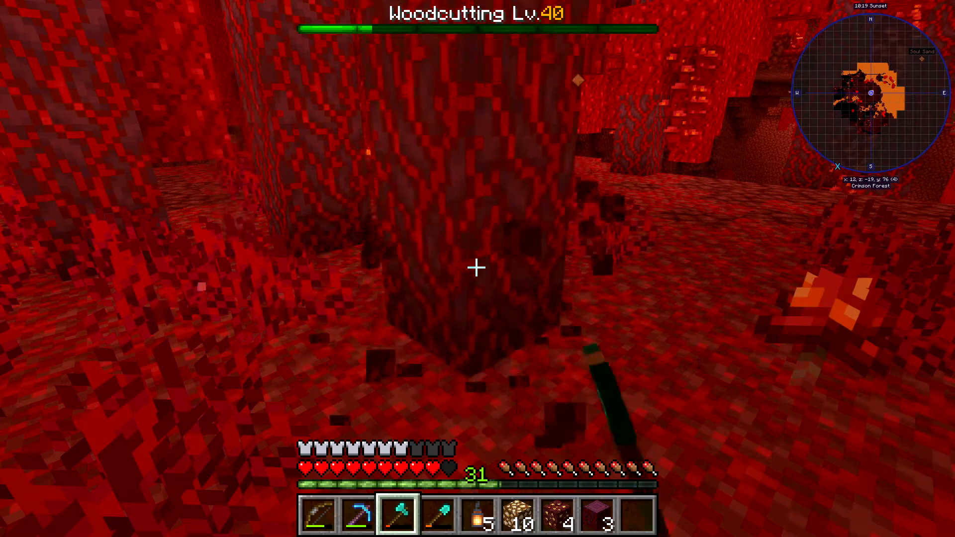
{"action": "left_click", "coordinate": [477, 266]}
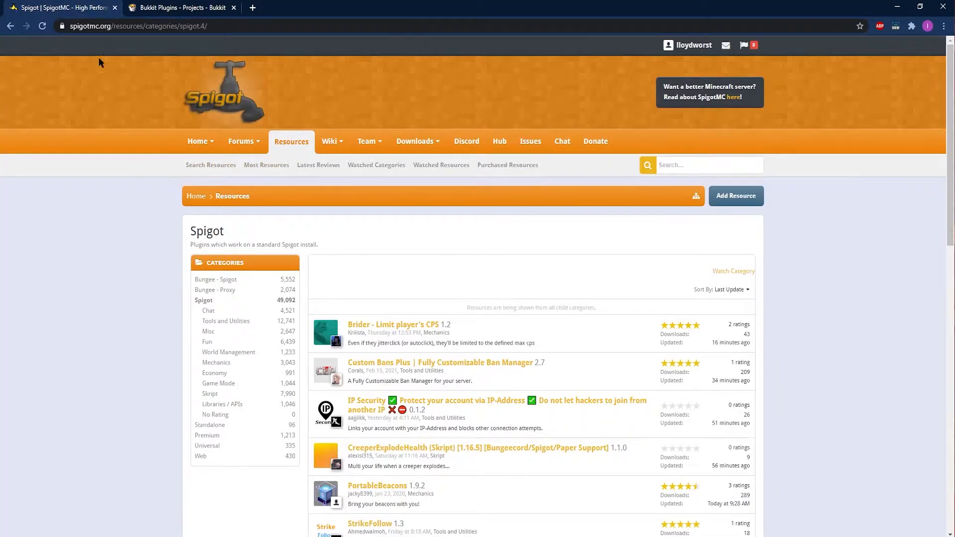
Scroll through the SpigotMC Spigot plugin listing down to its page numbers.
{"action": "scroll", "scroll_direction": "down", "scroll_amount": 3}
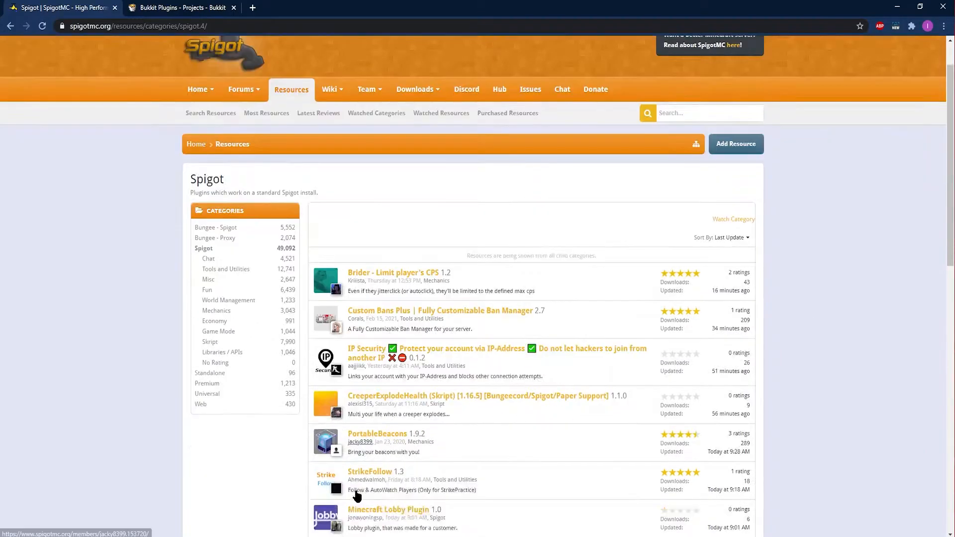
{"action": "scroll", "scroll_direction": "down", "scroll_amount": 3}
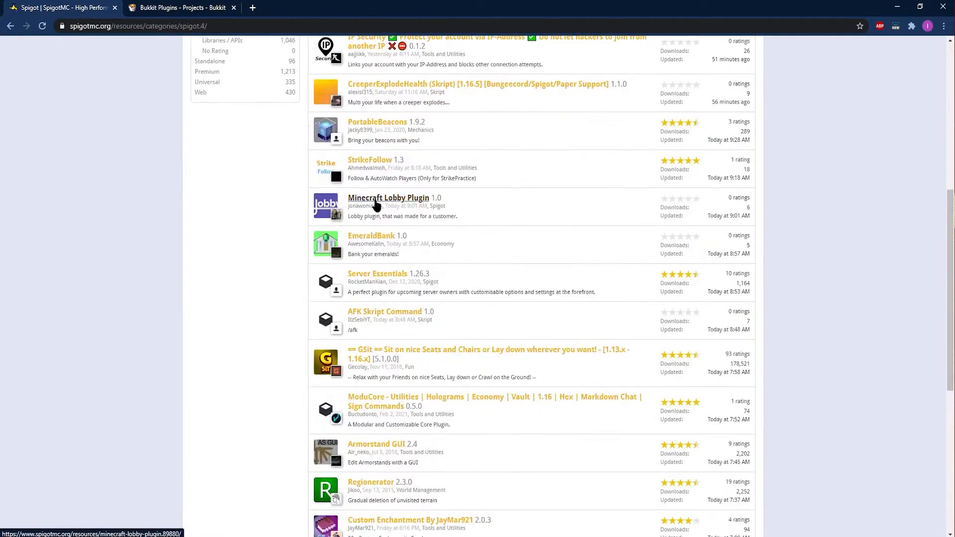
{"action": "scroll", "scroll_direction": "down", "scroll_amount": 3}
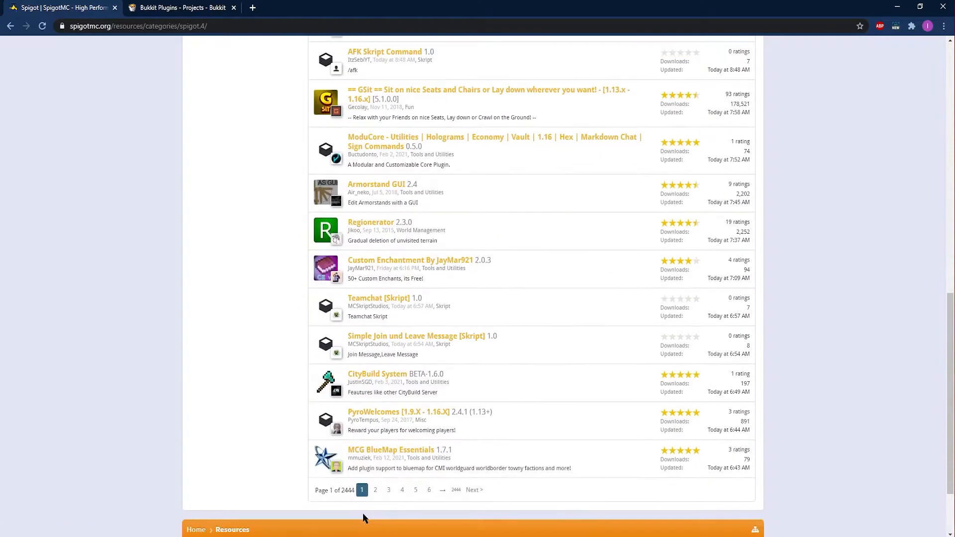
{"action": "scroll", "scroll_direction": "up", "scroll_amount": 3}
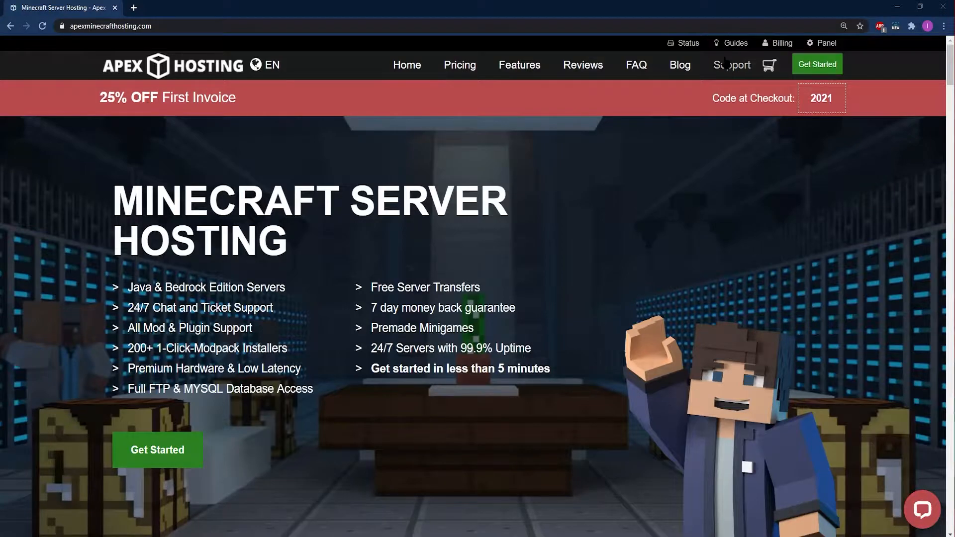
Search the Apex Hosting knowledgebase for 'server version' and open the version-change guide.
{"action": "left_click", "coordinate": [731, 65]}
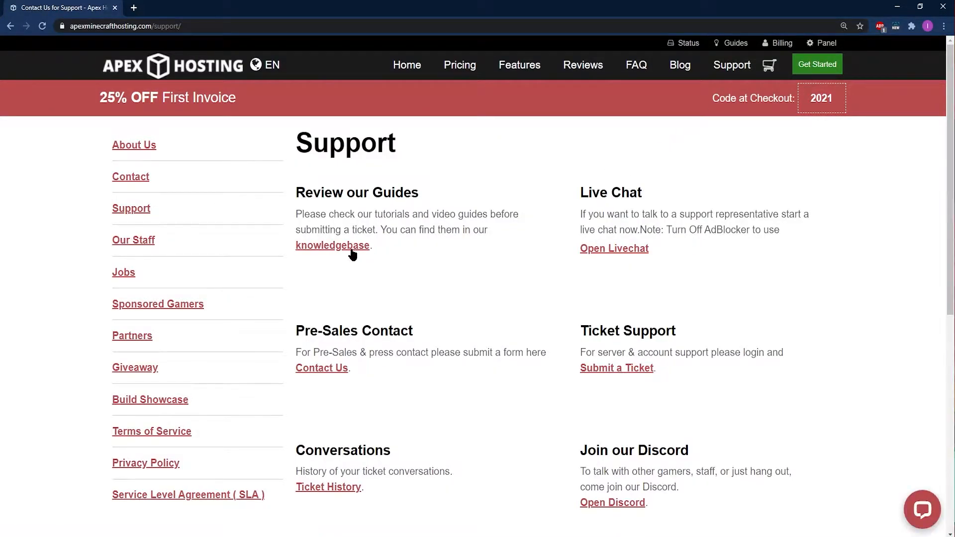
{"action": "left_click", "coordinate": [332, 246]}
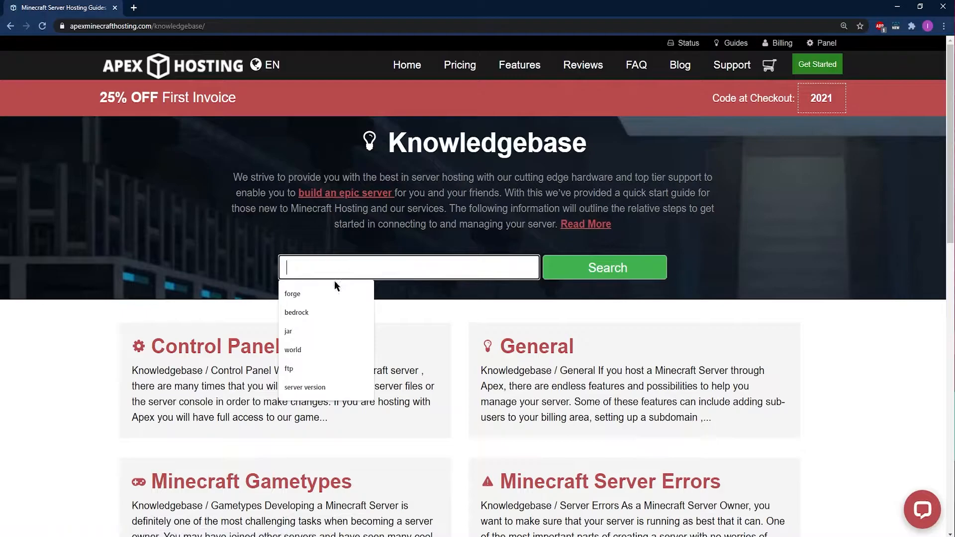
{"action": "left_click", "coordinate": [304, 386]}
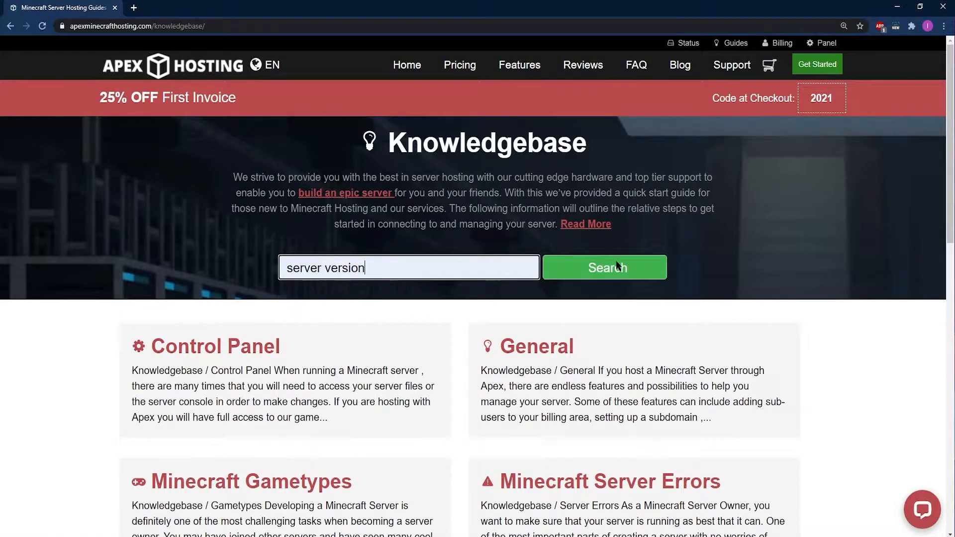
{"action": "left_click", "coordinate": [603, 268]}
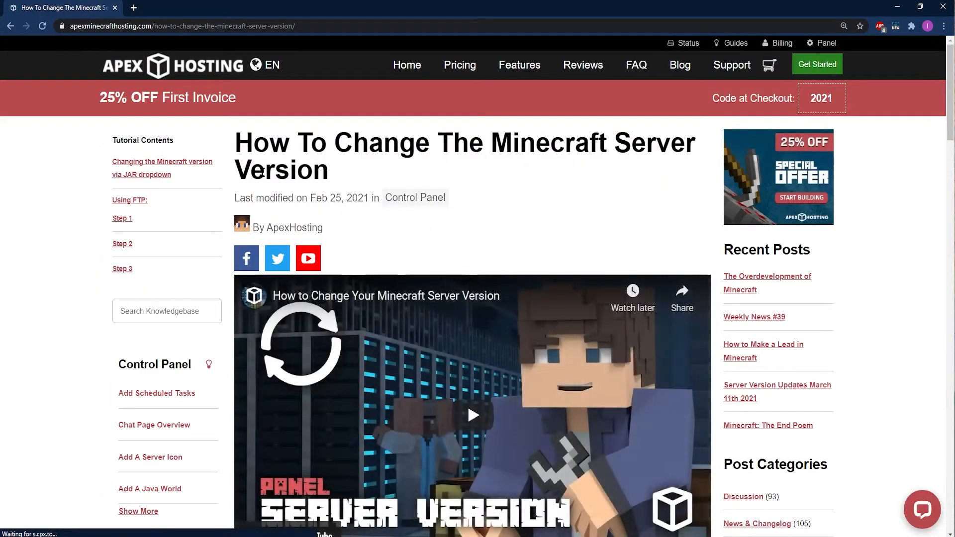
Read through the How To Change The Minecraft Server Version article.
{"action": "scroll", "scroll_direction": "down", "scroll_amount": 3}
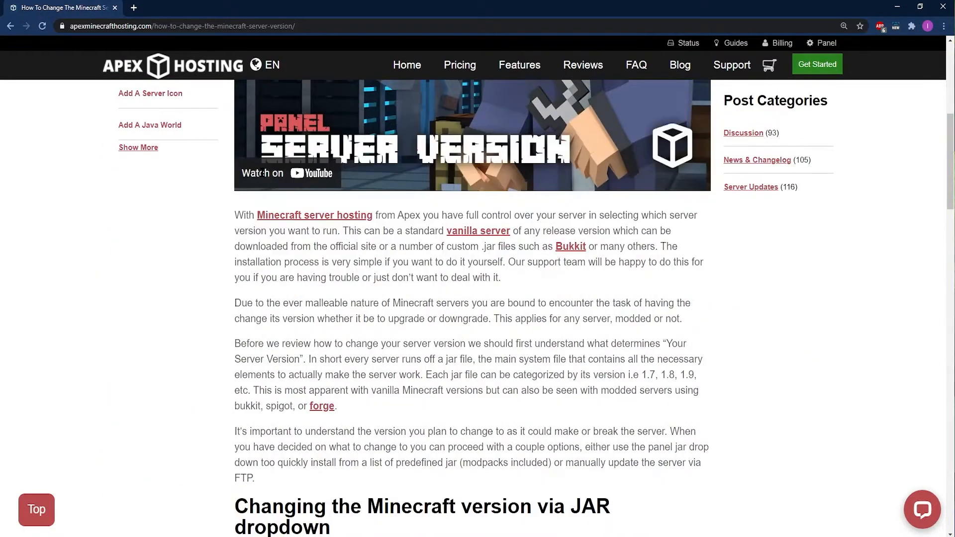
{"action": "scroll", "scroll_direction": "down", "scroll_amount": 3}
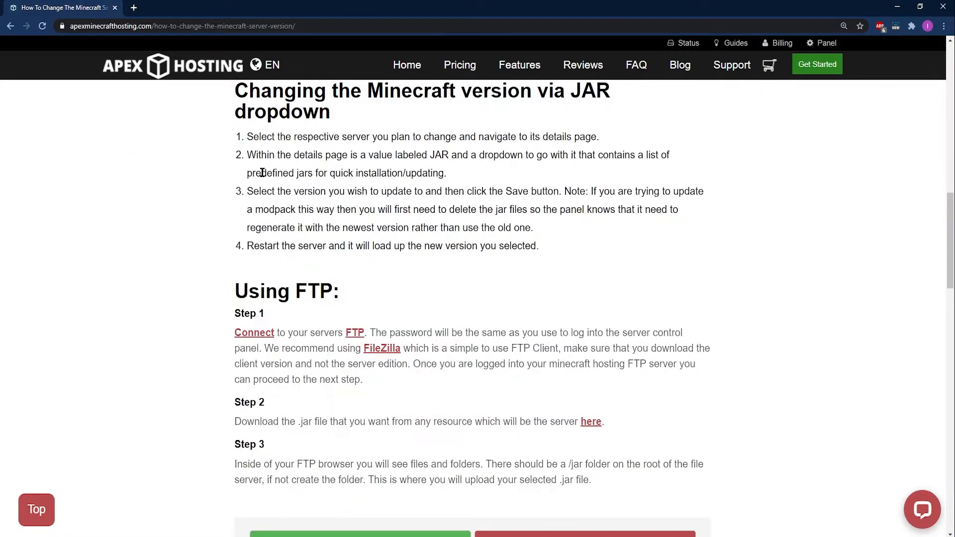
{"action": "scroll", "scroll_direction": "down", "scroll_amount": 3}
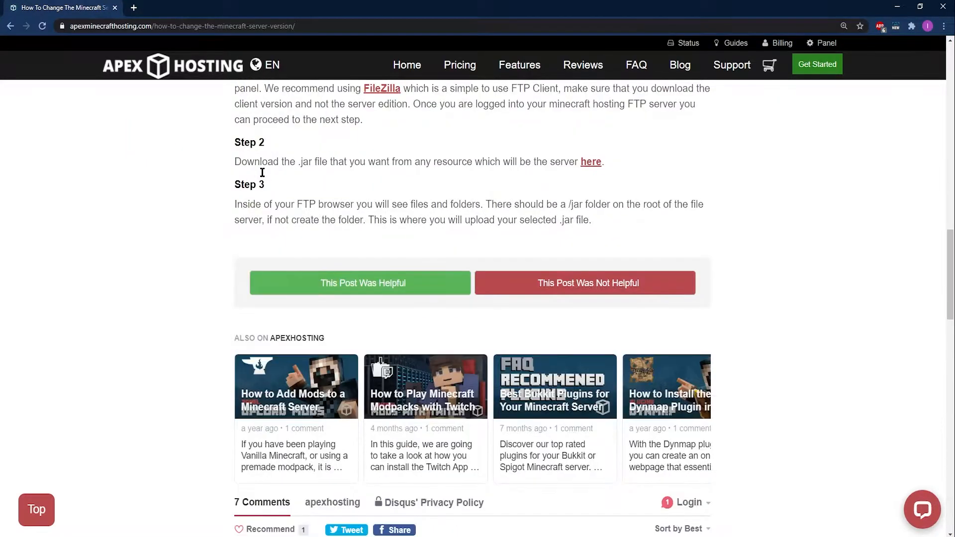
{"action": "scroll", "scroll_direction": "down", "scroll_amount": 3}
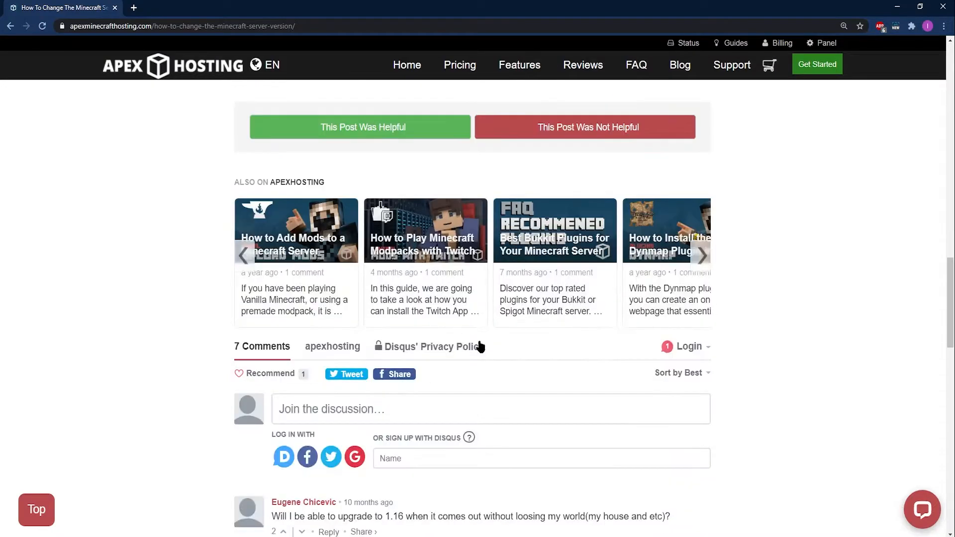
{"action": "scroll", "scroll_direction": "down", "scroll_amount": 3}
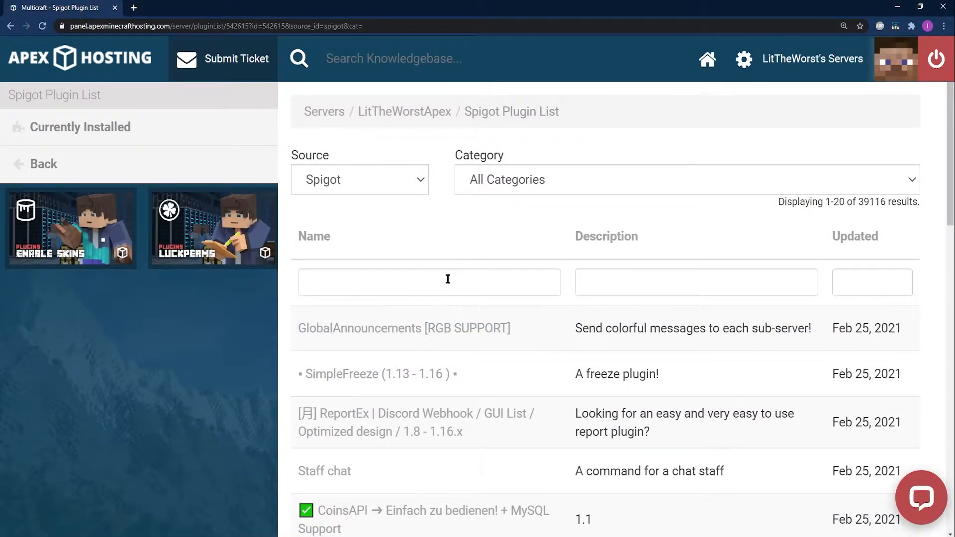
Filter the Spigot plugin list by name 'coreprotect', then return to the server overview.
{"action": "left_click", "coordinate": [429, 281]}
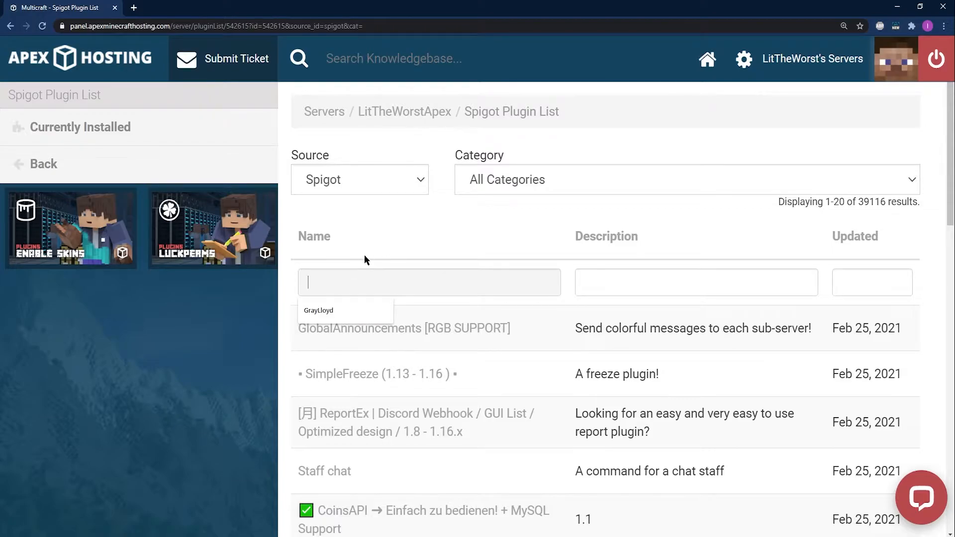
{"action": "type", "text": "coreprotect"}
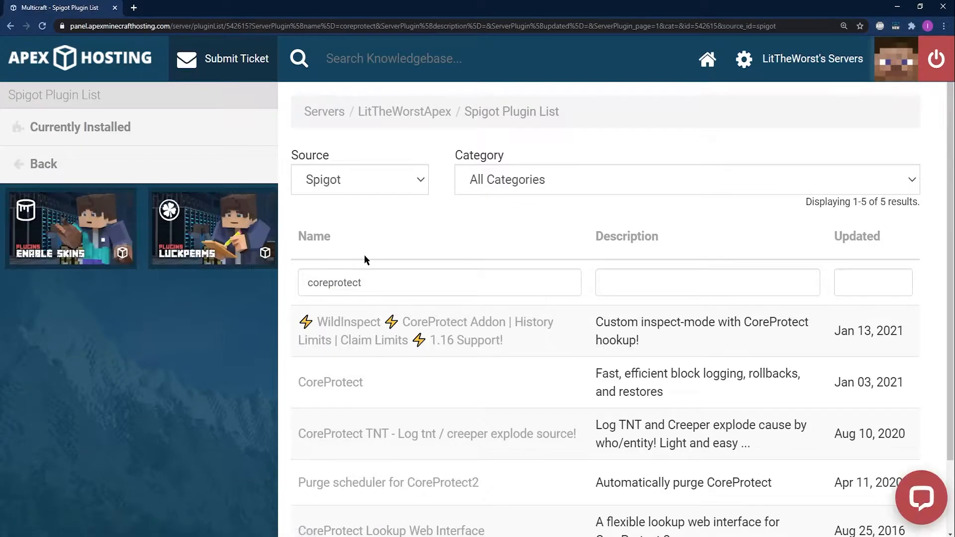
{"action": "mouse_move", "coordinate": [600, 232]}
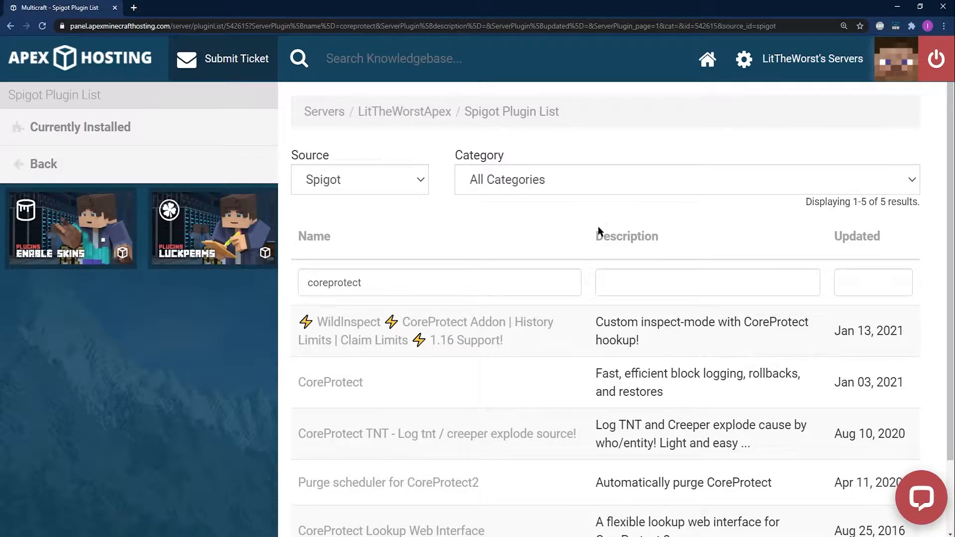
{"action": "left_click", "coordinate": [44, 164]}
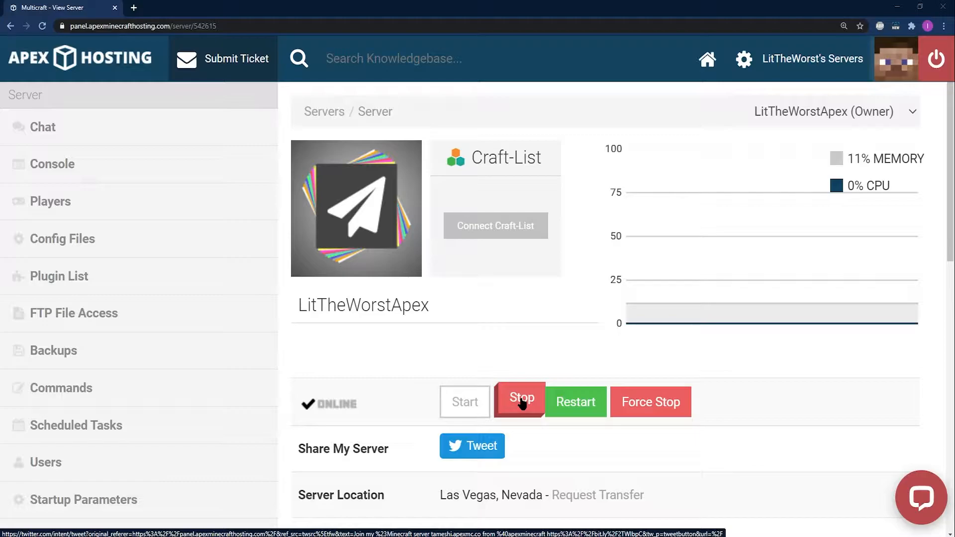
Stop the running server before changing its JAR file.
{"action": "left_click", "coordinate": [517, 402]}
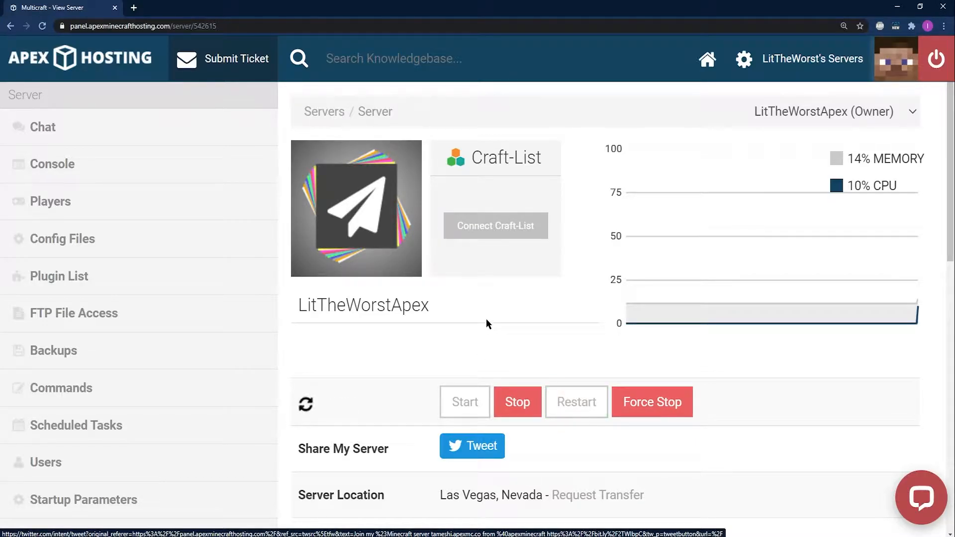
{"action": "scroll", "scroll_direction": "down", "scroll_amount": 3}
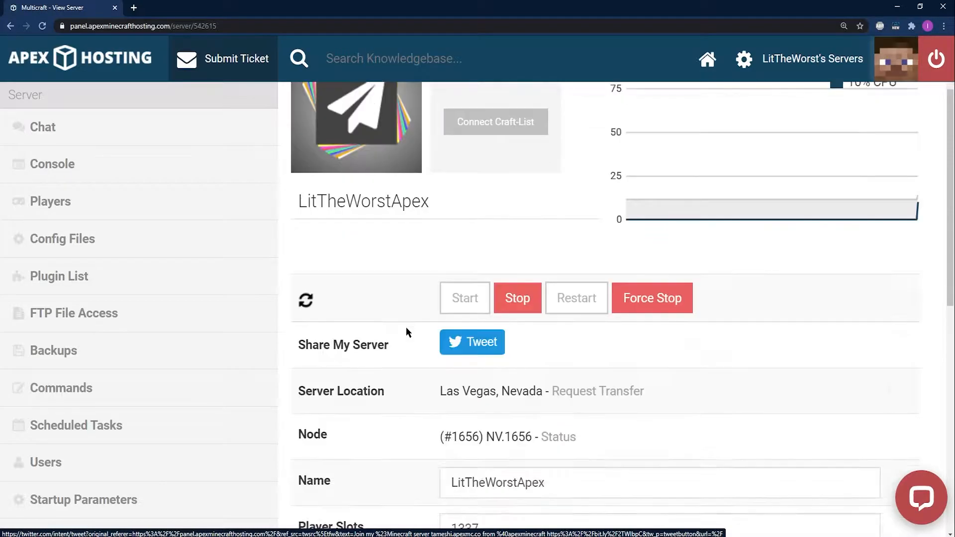
{"action": "scroll", "scroll_direction": "down", "scroll_amount": 3}
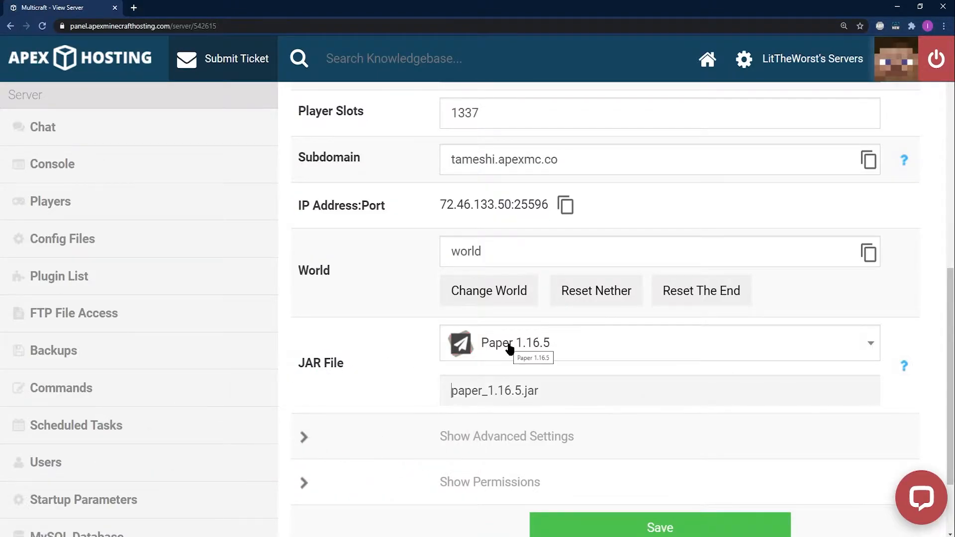
Set the server JAR file to Paper 1.16.5 (paper_1.16.5.jar) and save.
{"action": "left_click", "coordinate": [658, 342]}
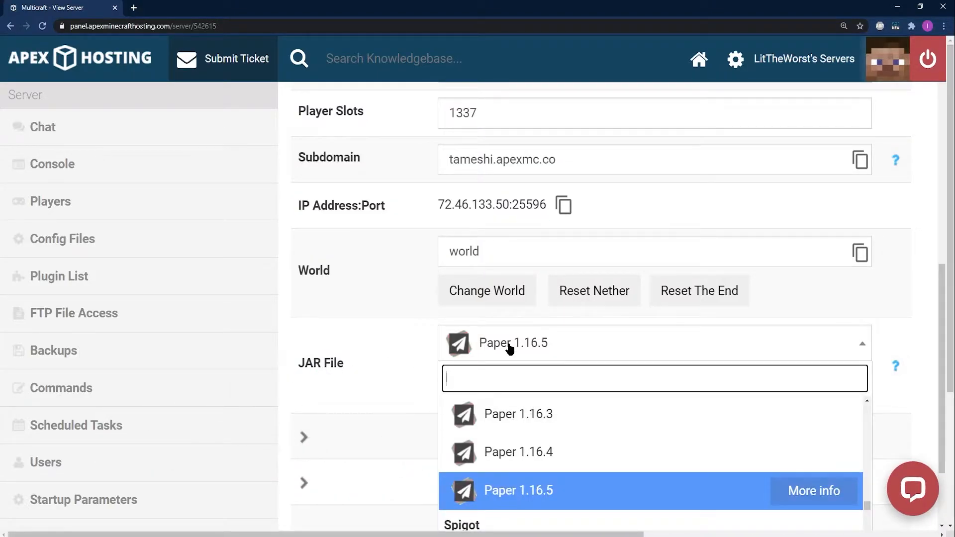
{"action": "mouse_move", "coordinate": [519, 334]}
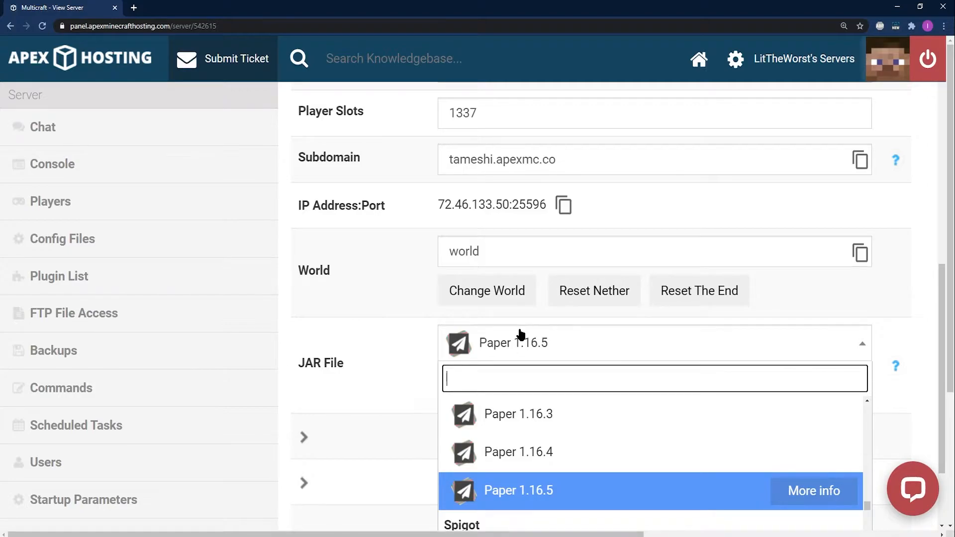
{"action": "type", "text": "spi"}
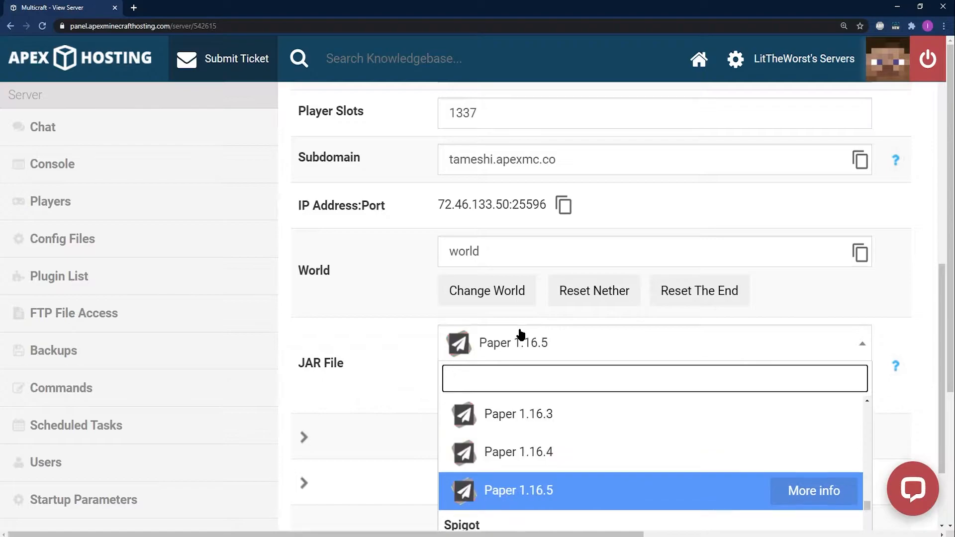
{"action": "type", "text": "pap"}
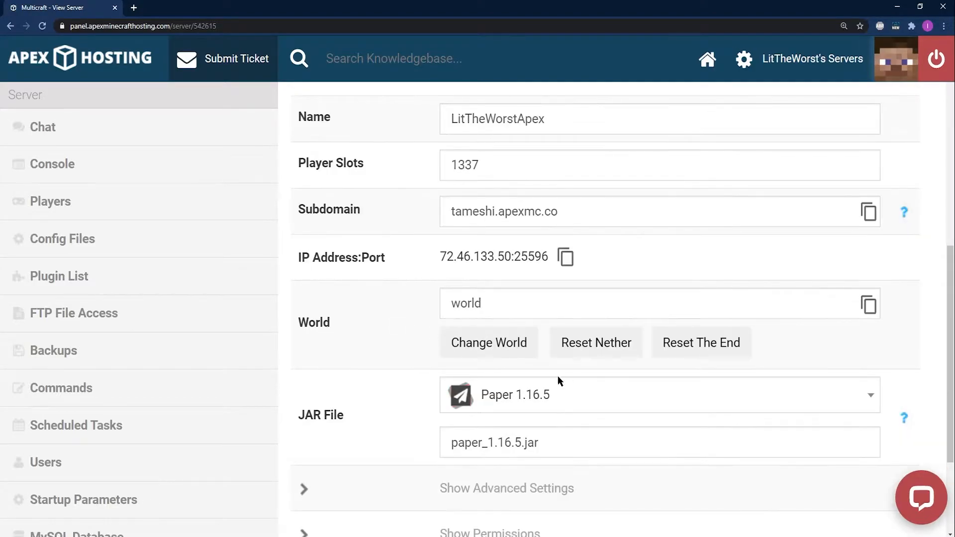
{"action": "left_click", "coordinate": [658, 395]}
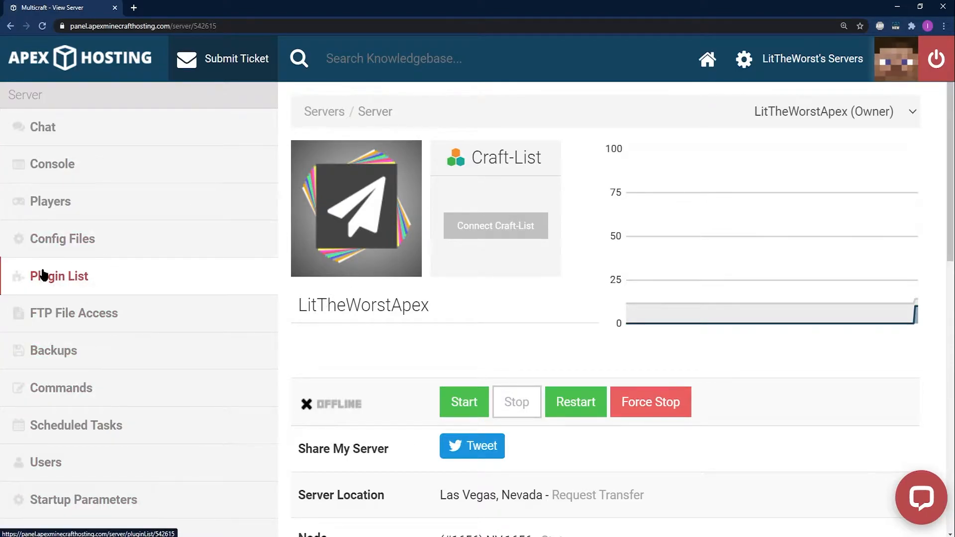
Switch the plugin list source to Spigot and filter by name 'coreprotect'.
{"action": "left_click", "coordinate": [59, 275]}
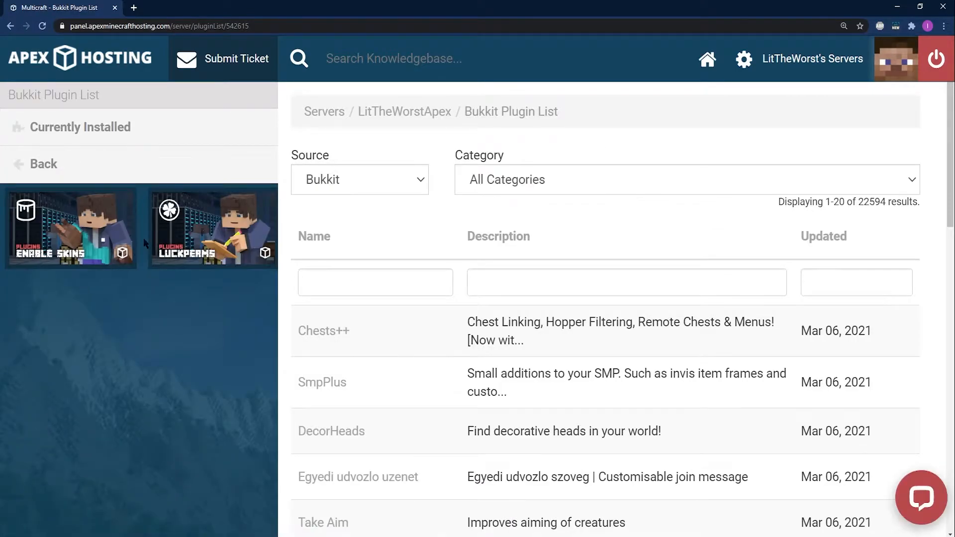
{"action": "left_click", "coordinate": [359, 179]}
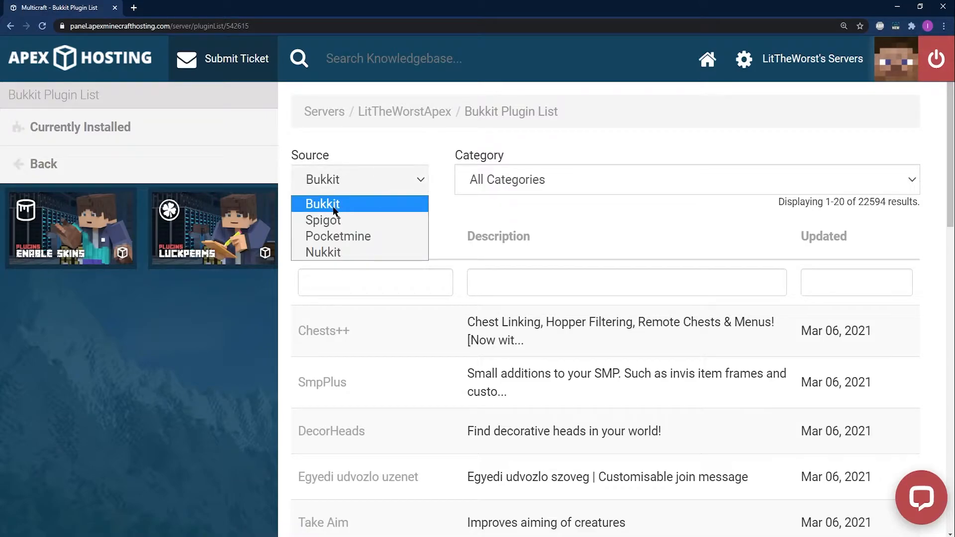
{"action": "left_click", "coordinate": [324, 220]}
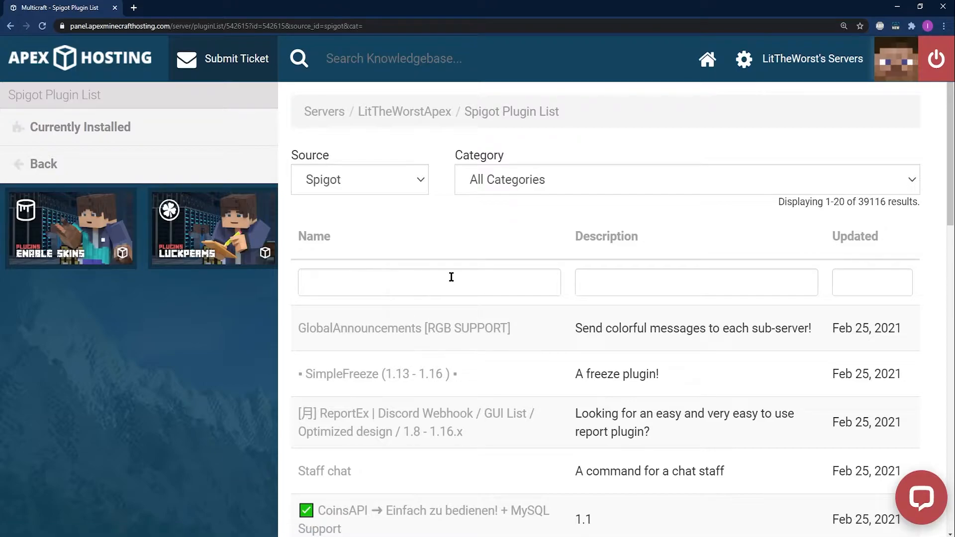
{"action": "left_click", "coordinate": [428, 281]}
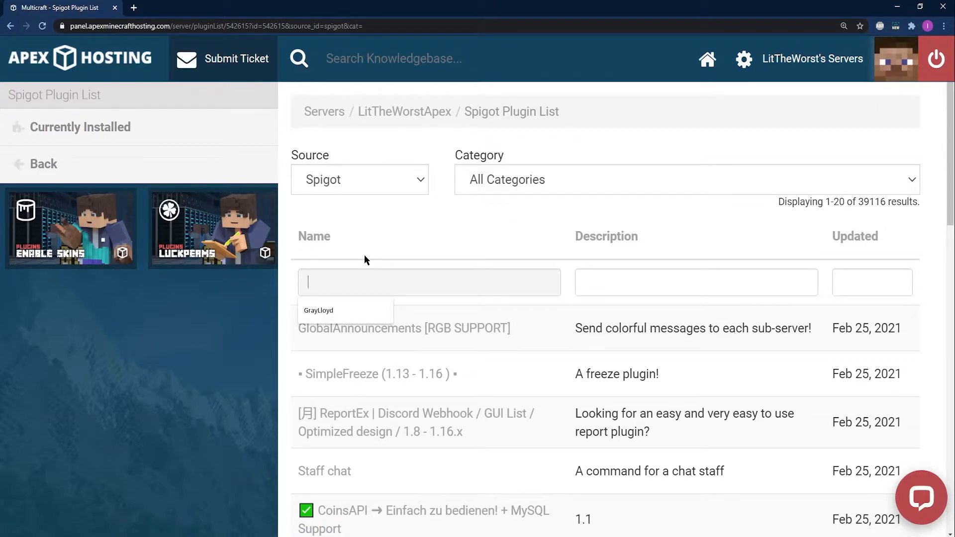
{"action": "type", "text": "coreprotect"}
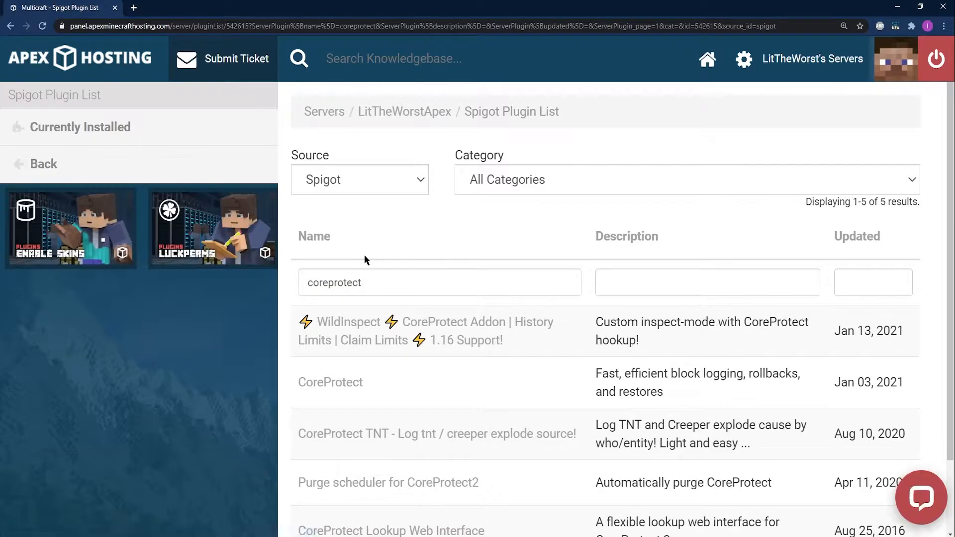
{"action": "mouse_move", "coordinate": [596, 285]}
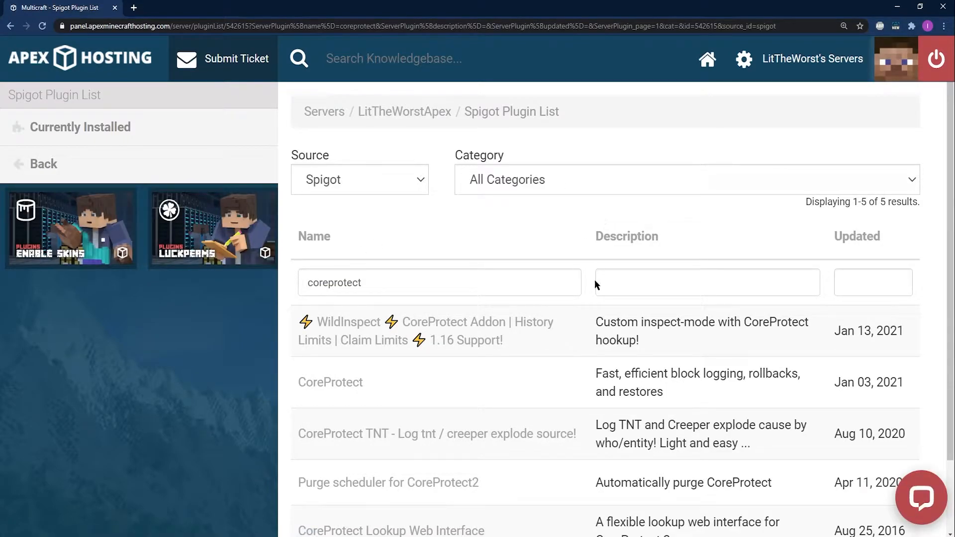
Open the CoreProtect plugin page and check the versions compatible with 1.16.
{"action": "left_click", "coordinate": [330, 382]}
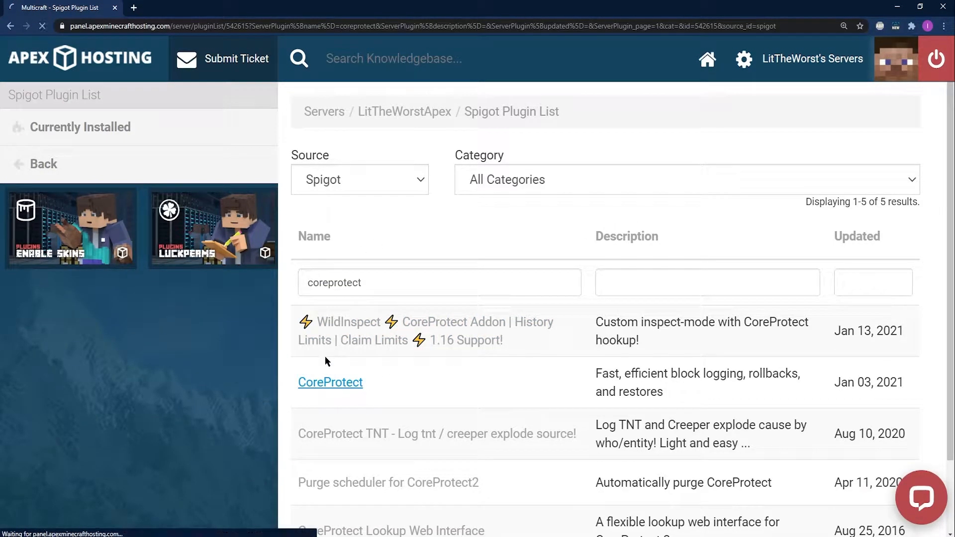
{"action": "left_click", "coordinate": [330, 382]}
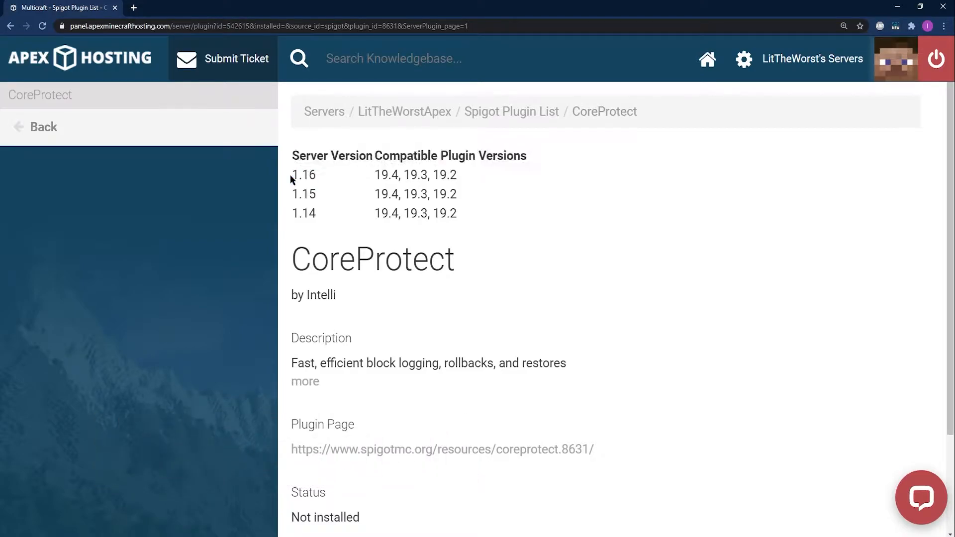
{"action": "double_click", "coordinate": [308, 175]}
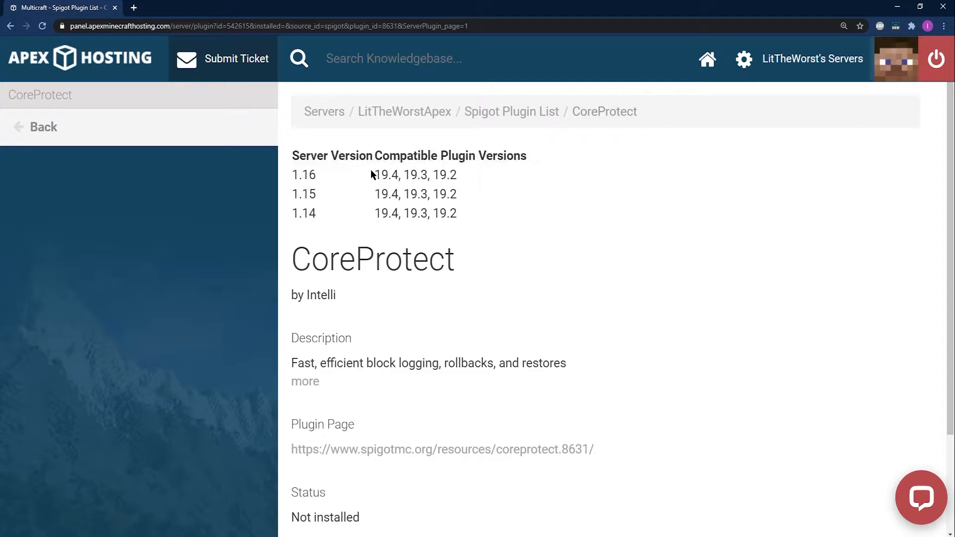
{"action": "left_click_drag", "start_coordinate": [372, 175], "coordinate": [450, 175]}
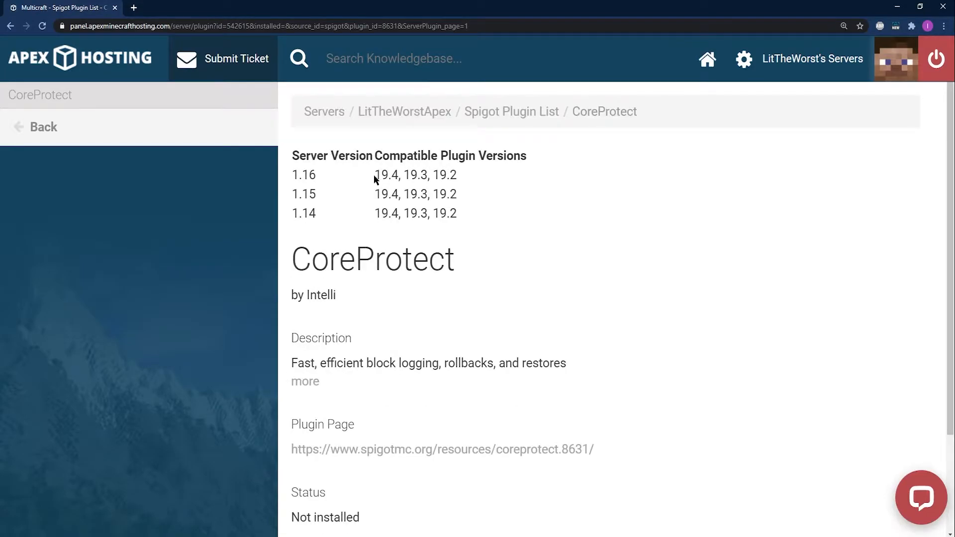
{"action": "scroll", "scroll_direction": "down", "scroll_amount": 3}
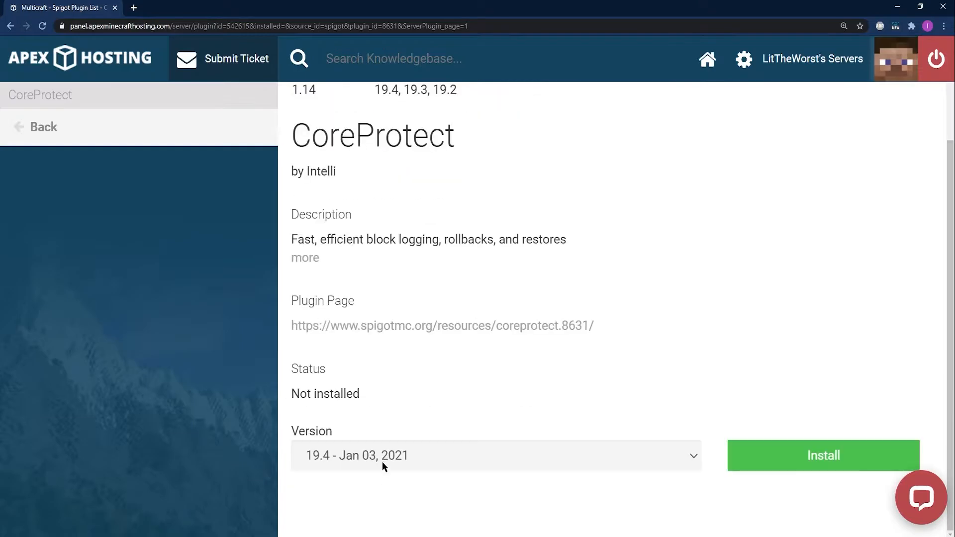
Install CoreProtect version 19.4 - Jan 03, 2021 on the server.
{"action": "left_click", "coordinate": [495, 455]}
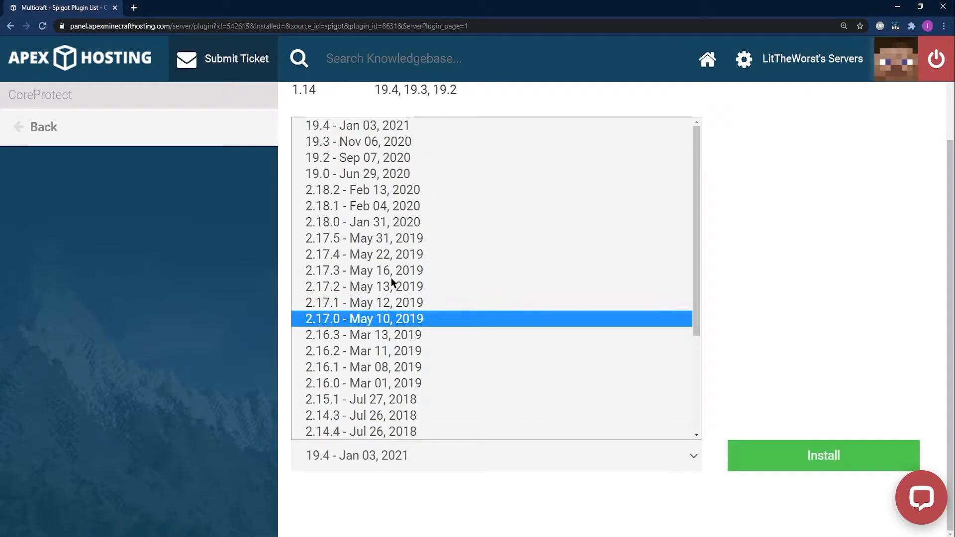
{"action": "left_click", "coordinate": [357, 125]}
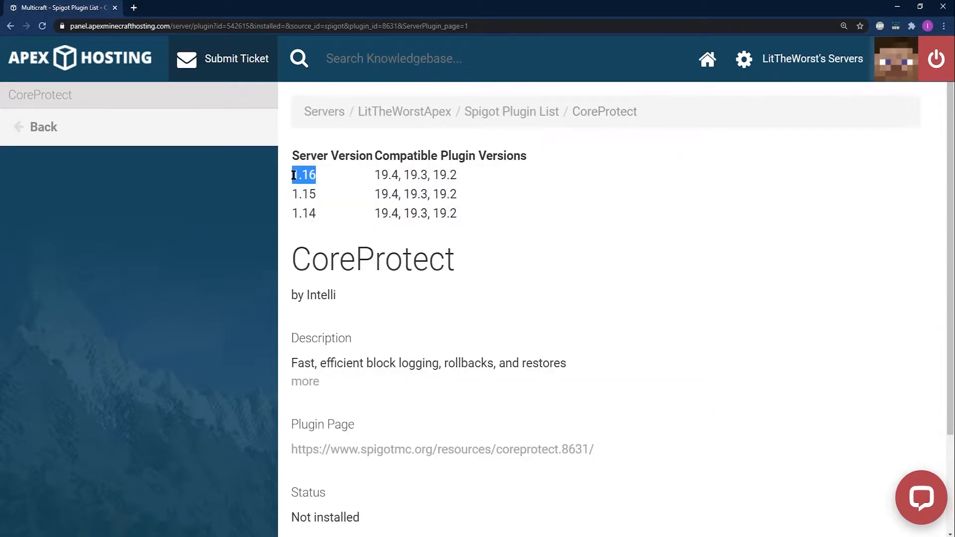
{"action": "scroll", "scroll_direction": "down", "scroll_amount": 3}
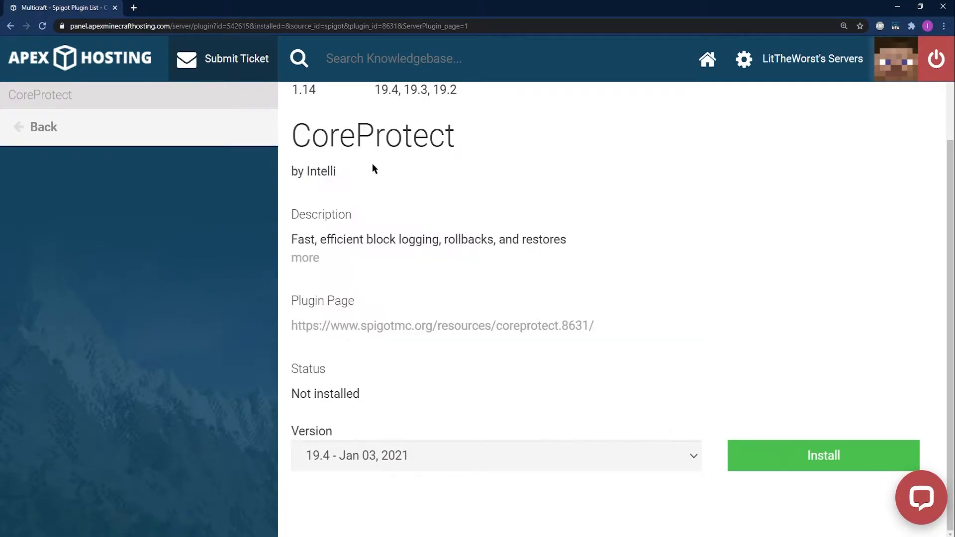
{"action": "left_click", "coordinate": [823, 455]}
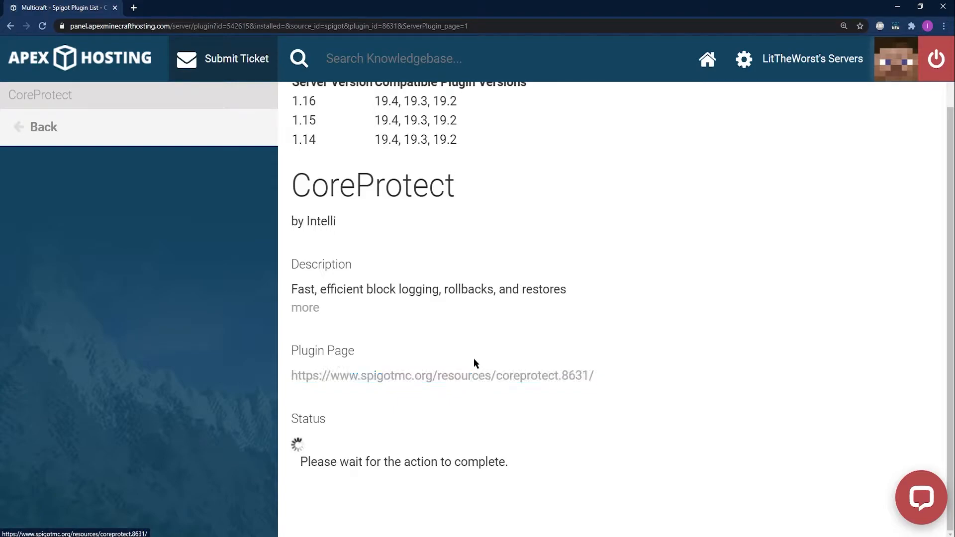
{"action": "mouse_move", "coordinate": [346, 399]}
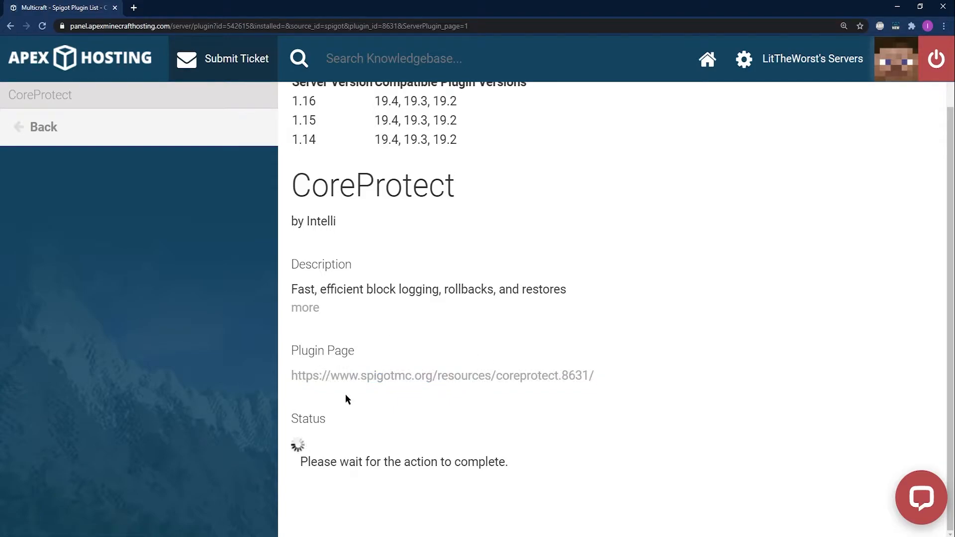
{"action": "mouse_move", "coordinate": [221, 217]}
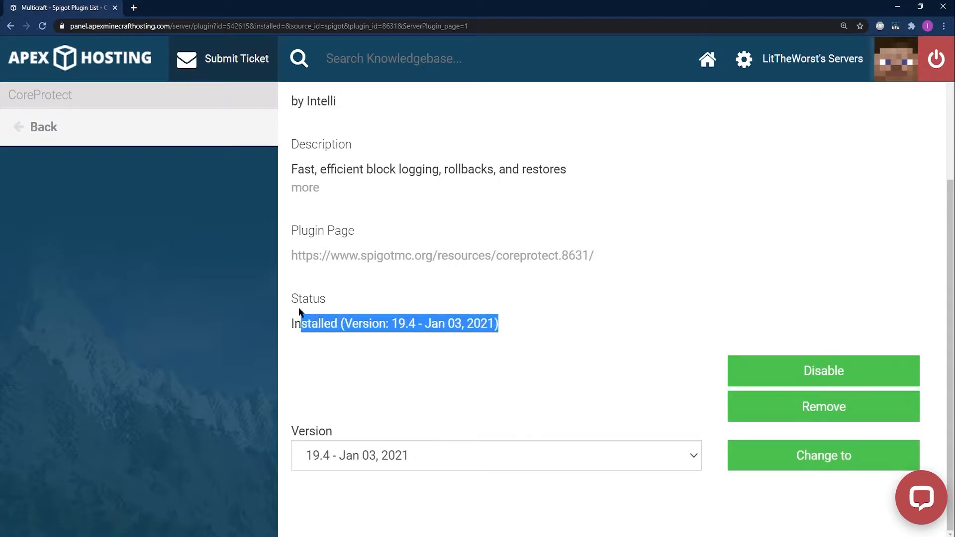
{"action": "scroll", "scroll_direction": "up", "scroll_amount": 3}
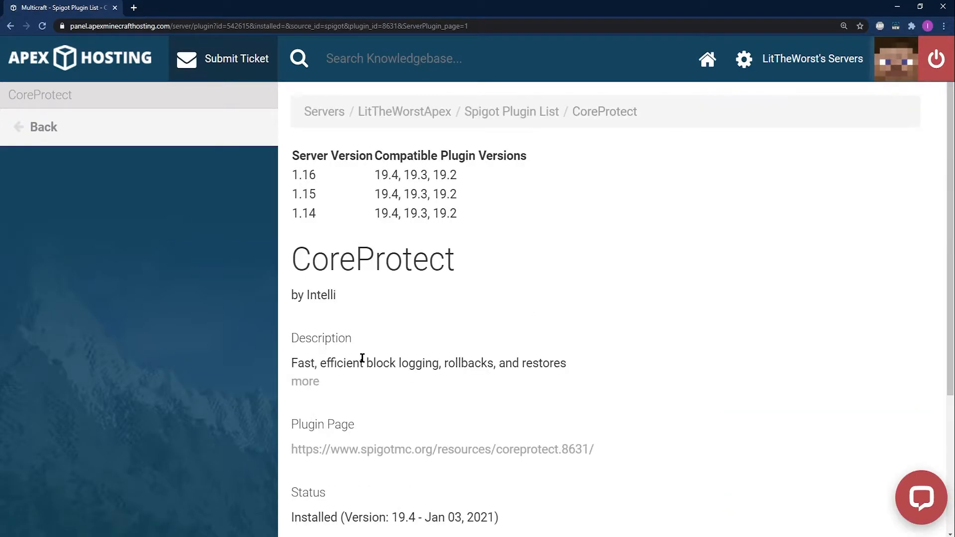
{"action": "mouse_move", "coordinate": [404, 112]}
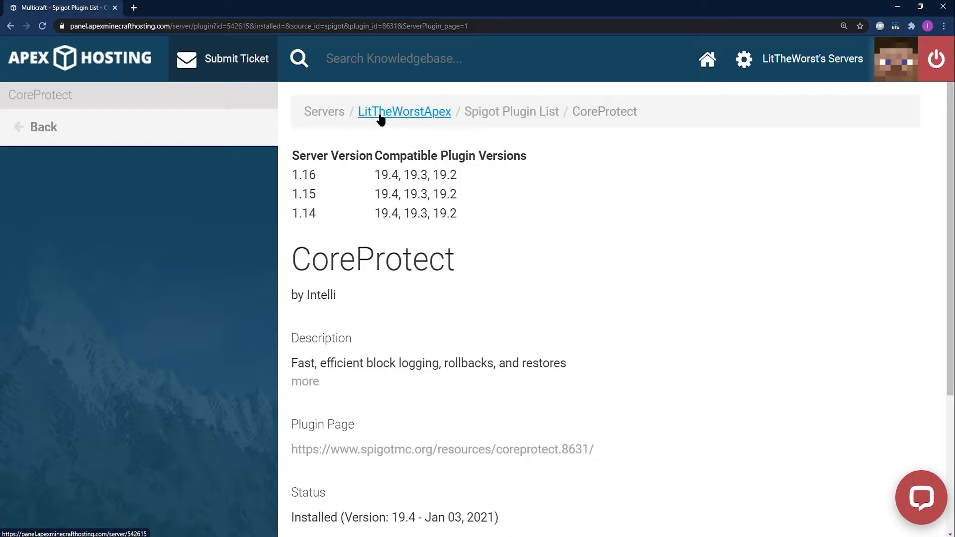
Start the server and watch the console log confirm CoreProtect v19.4 enabled.
{"action": "left_click", "coordinate": [404, 111]}
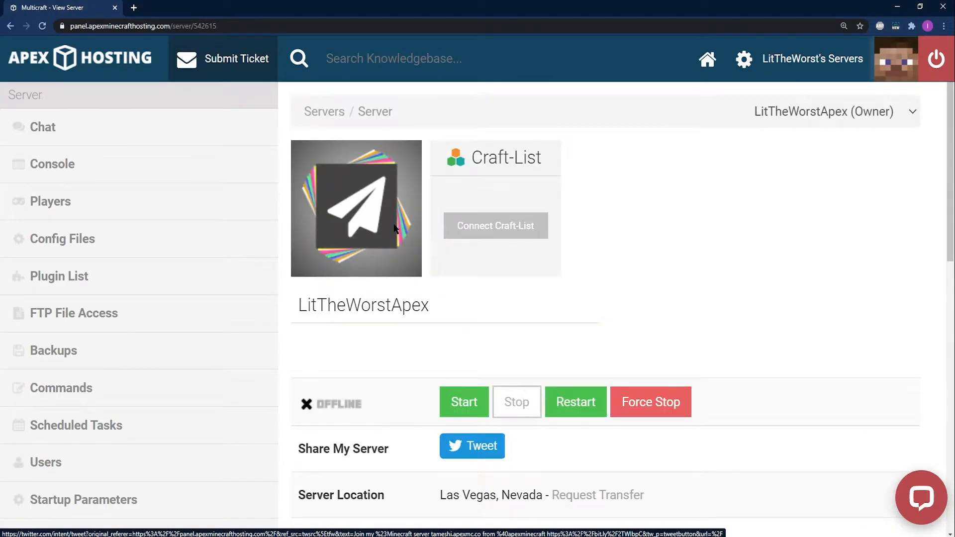
{"action": "left_click", "coordinate": [464, 402]}
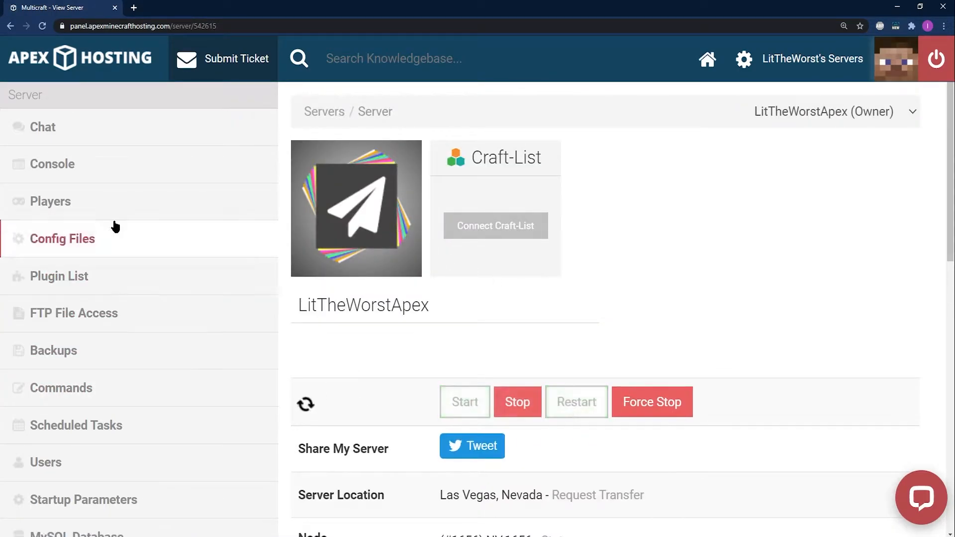
{"action": "left_click", "coordinate": [54, 165]}
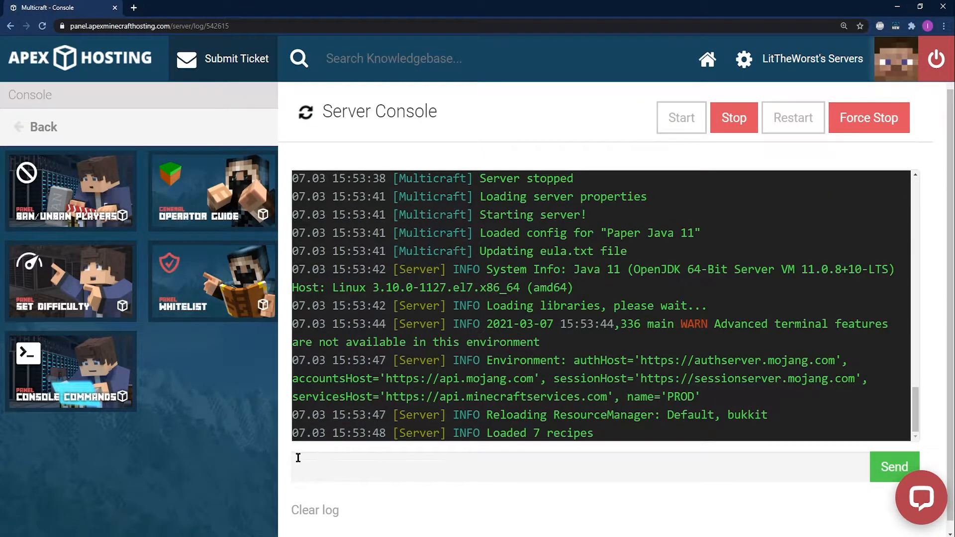
{"action": "type", "text": "p"}
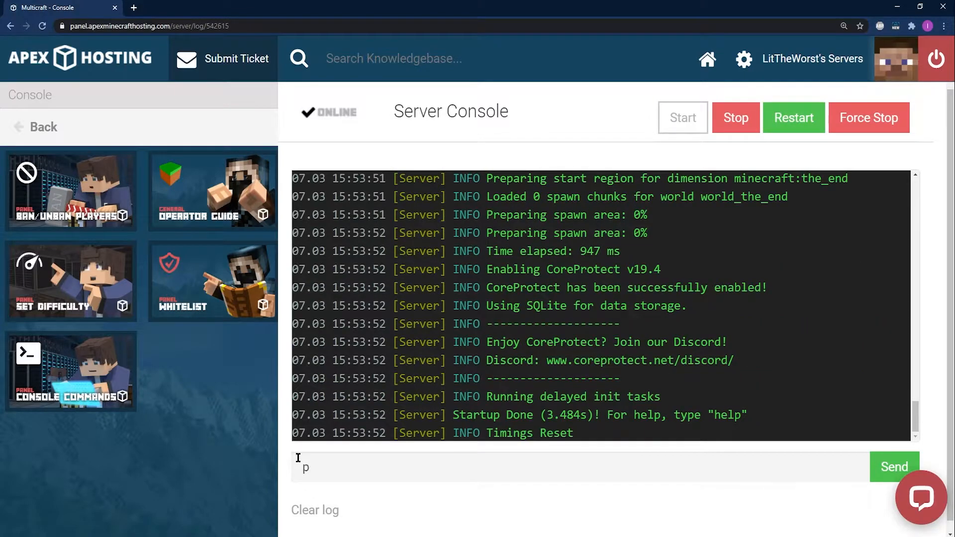
{"action": "type", "text": "l"}
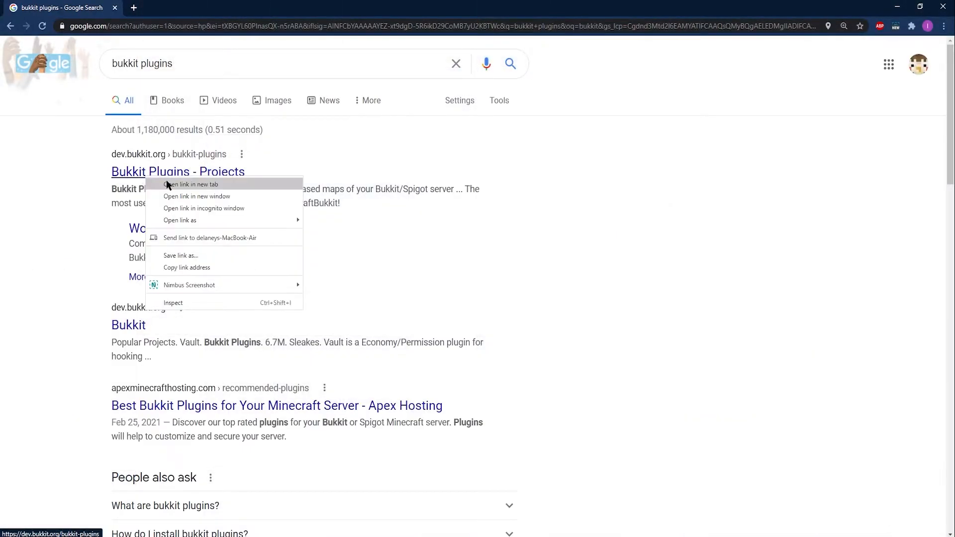
Open the SpigotMC Spigot resources page from Google and browse the latest plugin listings.
{"action": "left_click", "coordinate": [191, 184]}
{"action": "type", "text": "spiggo"}
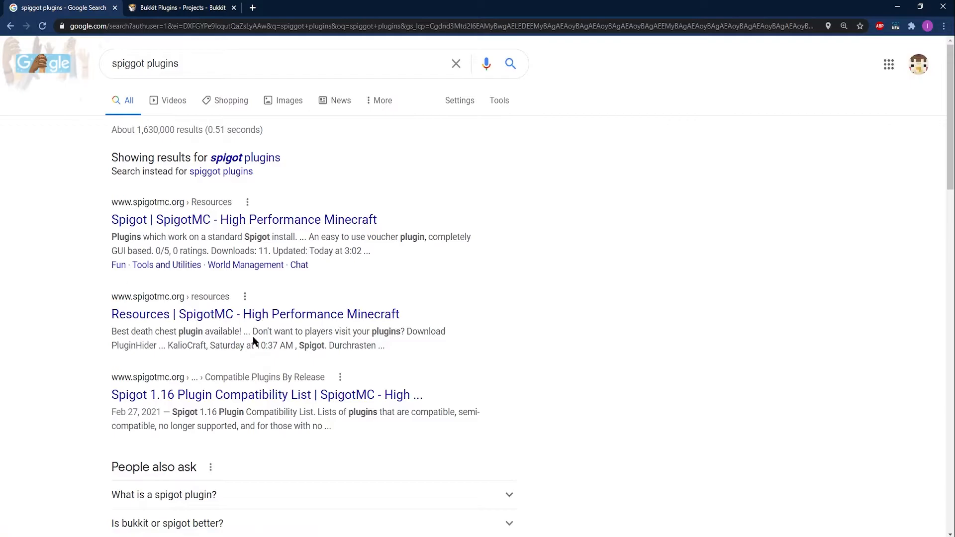
{"action": "left_click", "coordinate": [243, 220]}
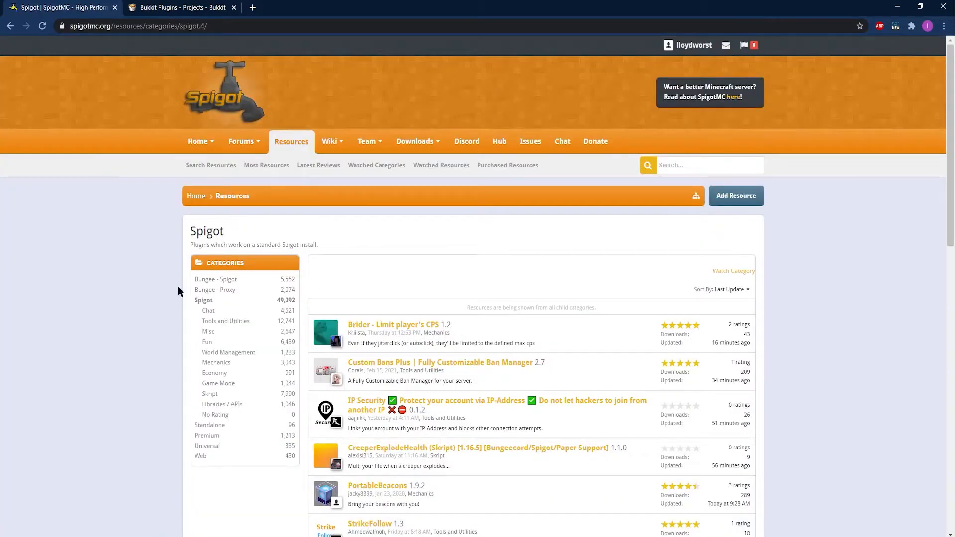
{"action": "mouse_move", "coordinate": [546, 417]}
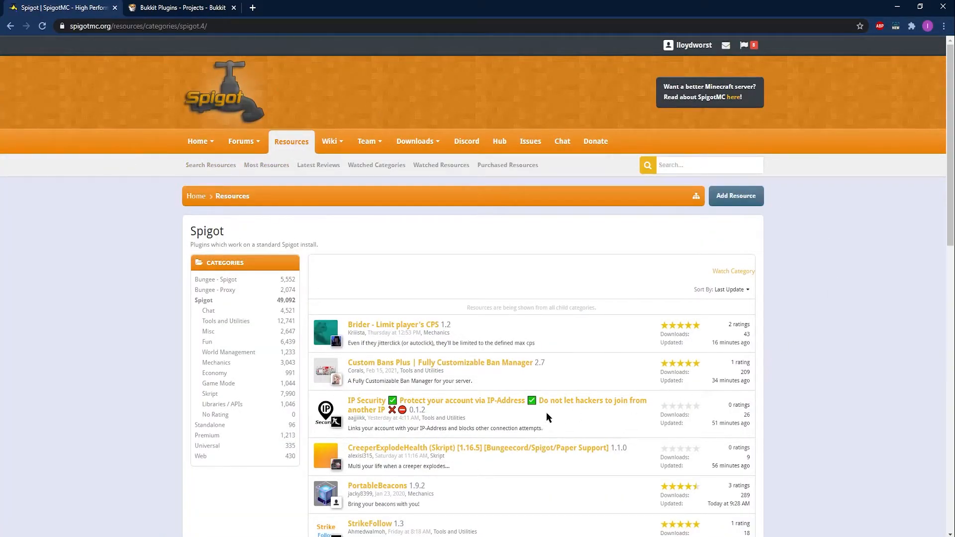
{"action": "scroll", "scroll_direction": "down", "scroll_amount": 3}
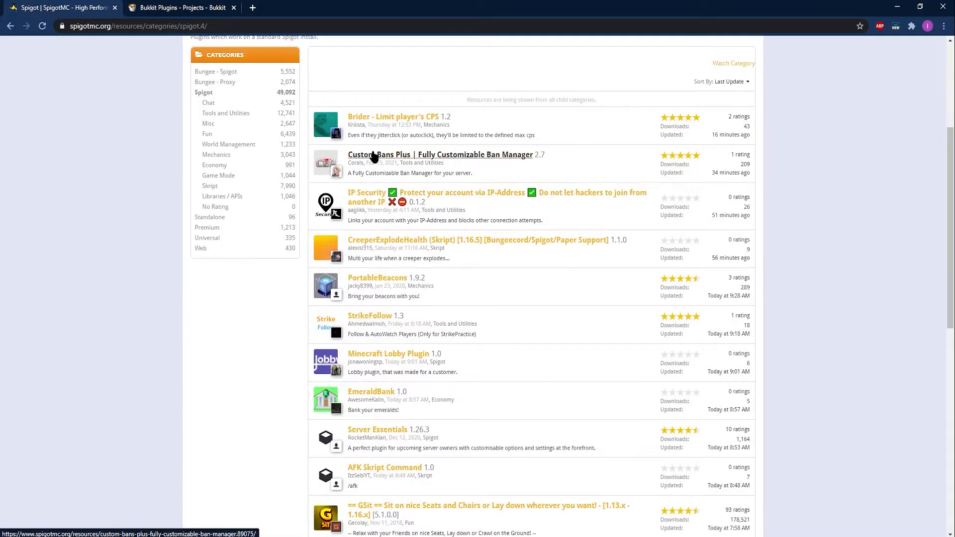
{"action": "scroll", "scroll_direction": "down", "scroll_amount": 3}
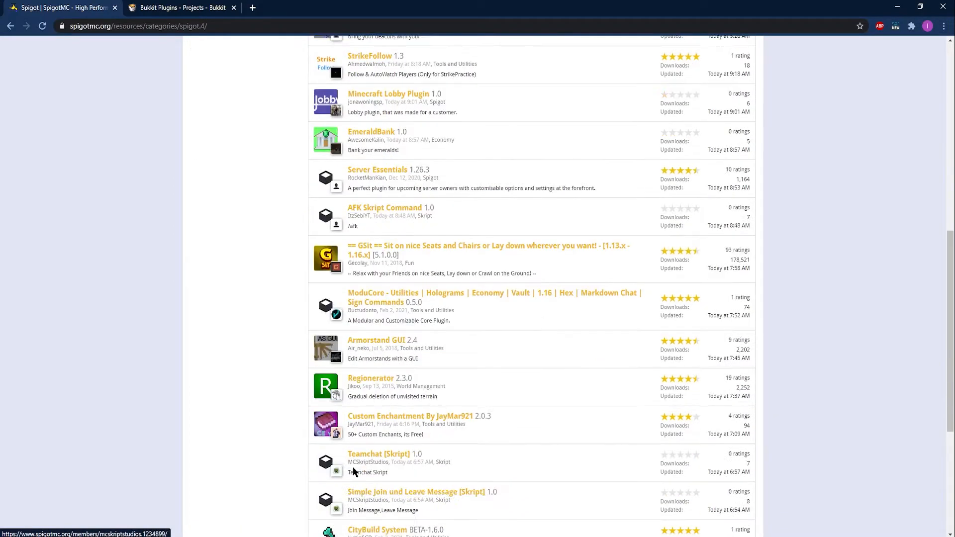
{"action": "scroll", "scroll_direction": "down", "scroll_amount": 3}
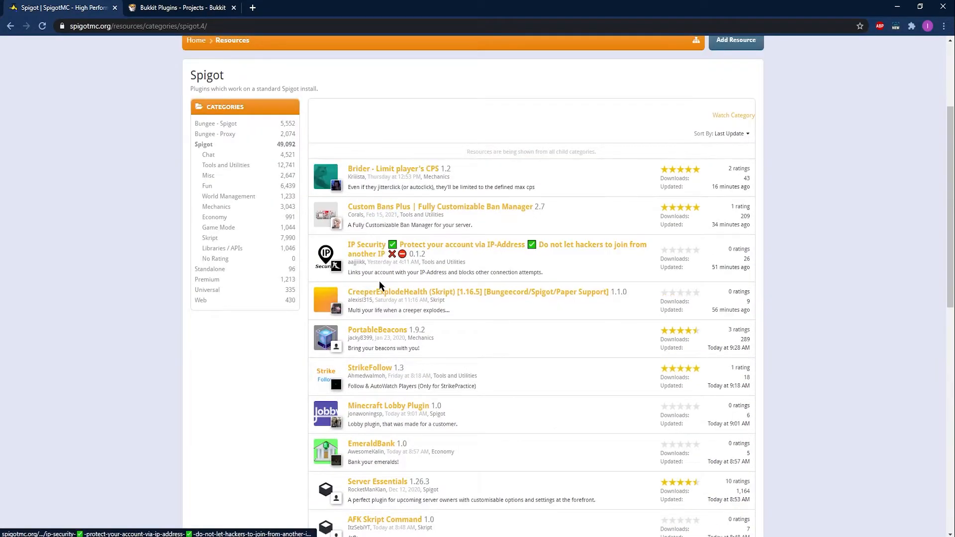
{"action": "mouse_move", "coordinate": [335, 351]}
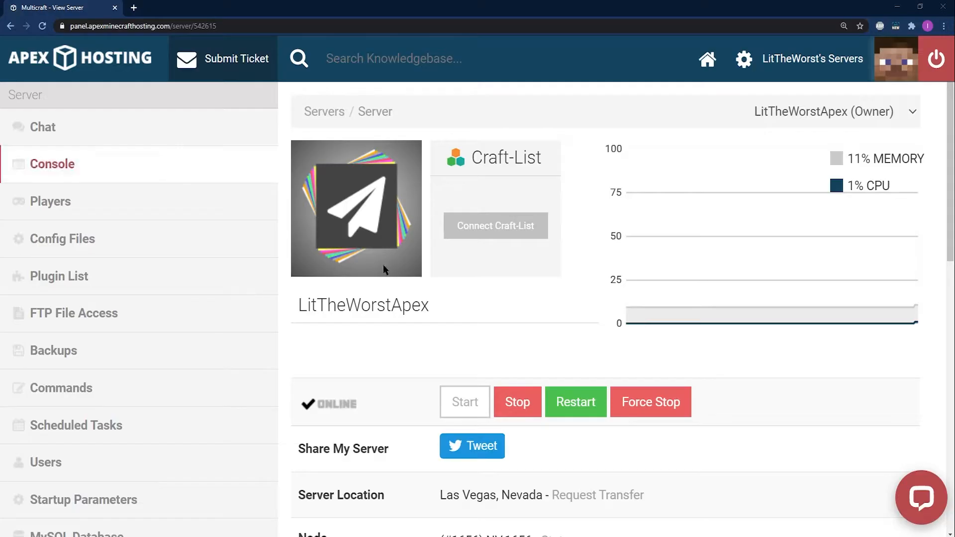
Filter the Spigot plugin list by name 'timb' and scroll the 14 timber results.
{"action": "left_click", "coordinate": [58, 276]}
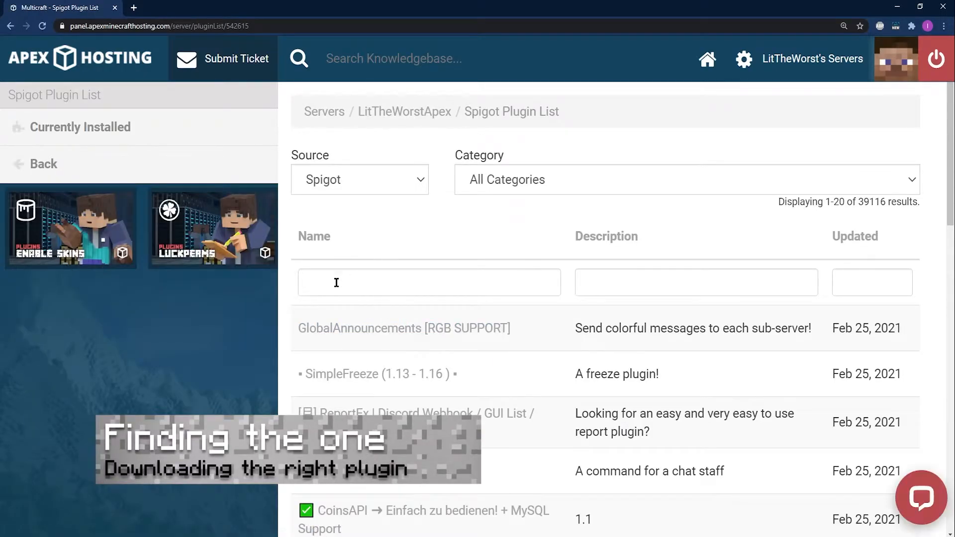
{"action": "type", "text": "timber"}
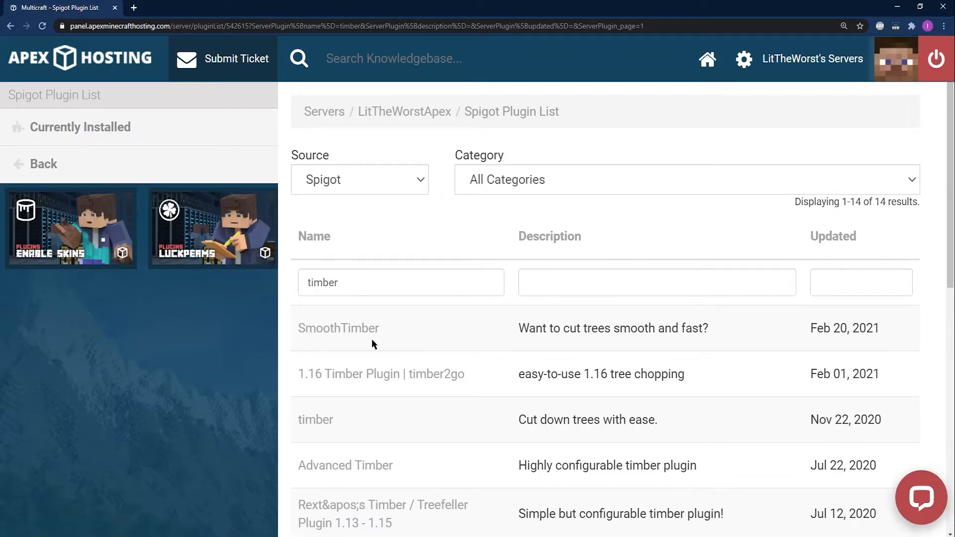
{"action": "scroll", "scroll_direction": "down", "scroll_amount": 3}
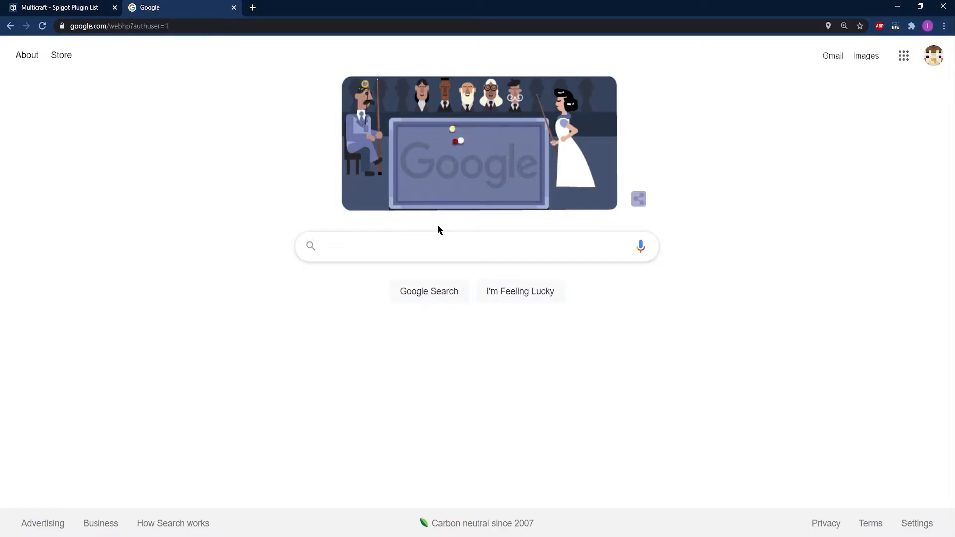
Search Google for 'tree gravity' and open the SpigotMC TreeGravity result in a new tab.
{"action": "type", "text": "tree gravity"}
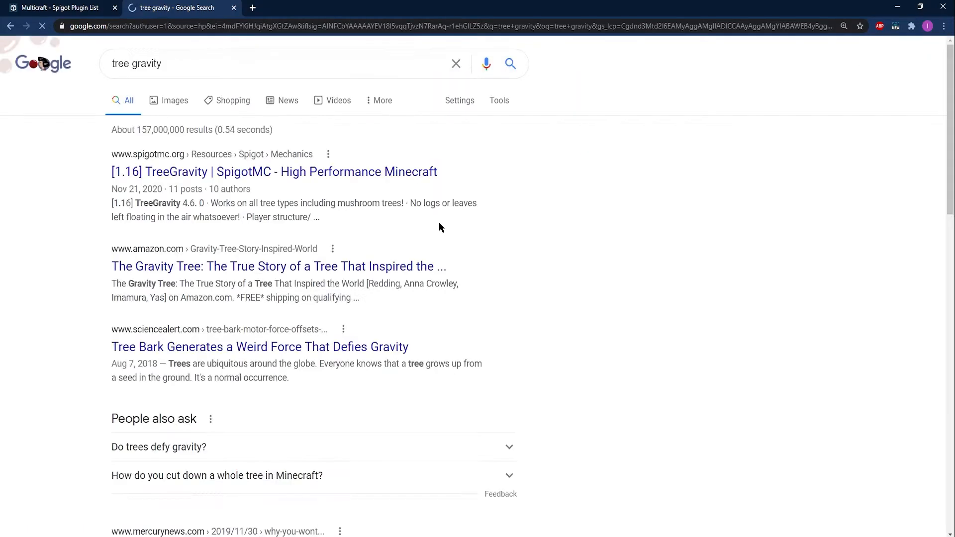
{"action": "right_click", "coordinate": [229, 172]}
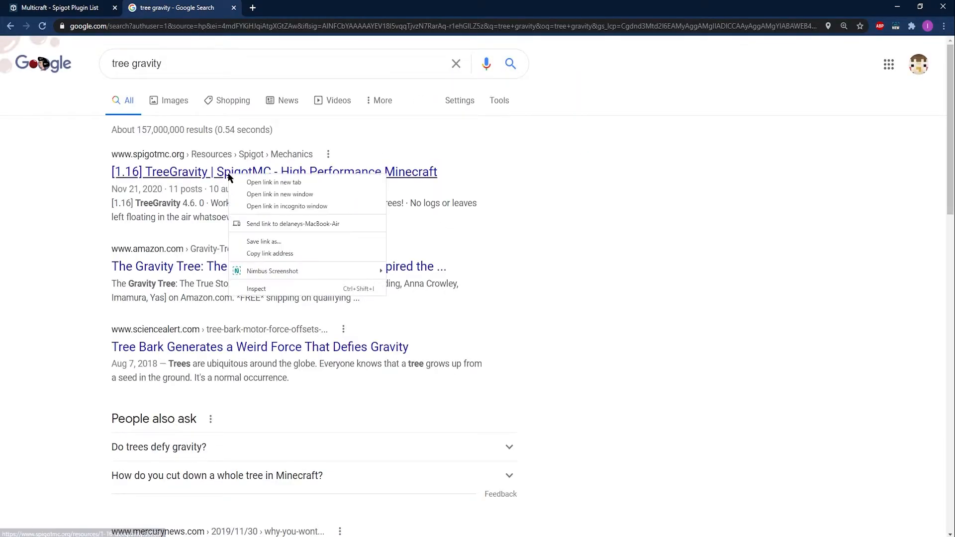
{"action": "left_click", "coordinate": [274, 182]}
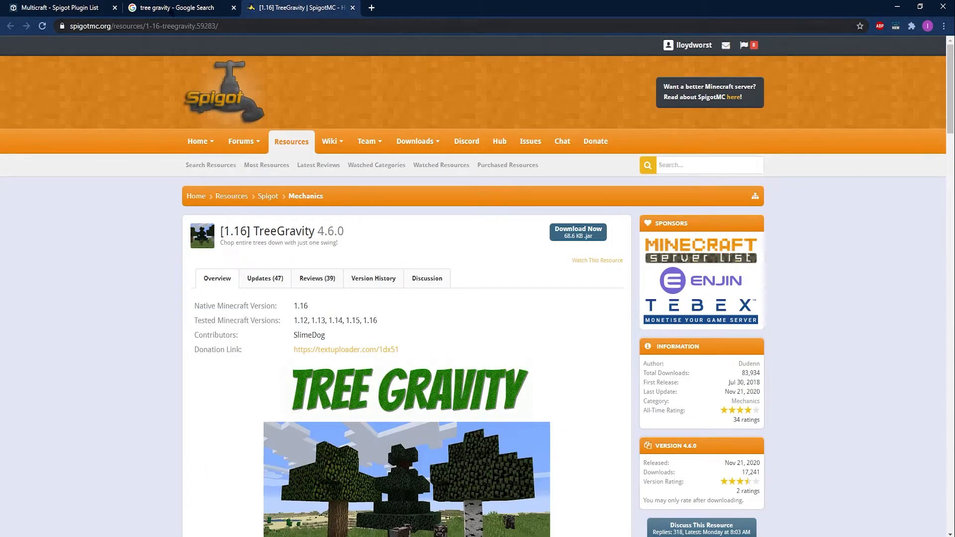
Review the TreeGravity plugin info on SpigotMC and download TreeGravity-4.6.0.jar.
{"action": "left_click", "coordinate": [177, 7]}
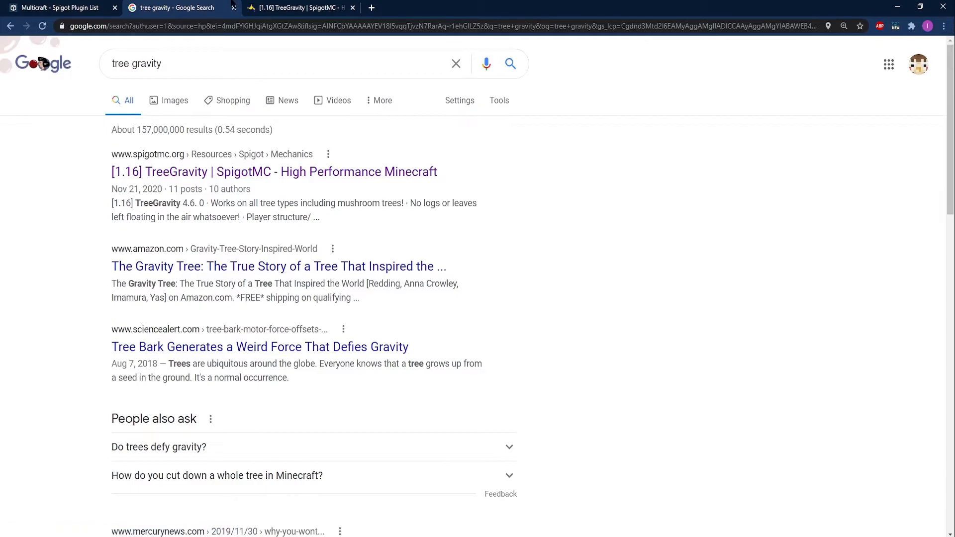
{"action": "left_click", "coordinate": [298, 8]}
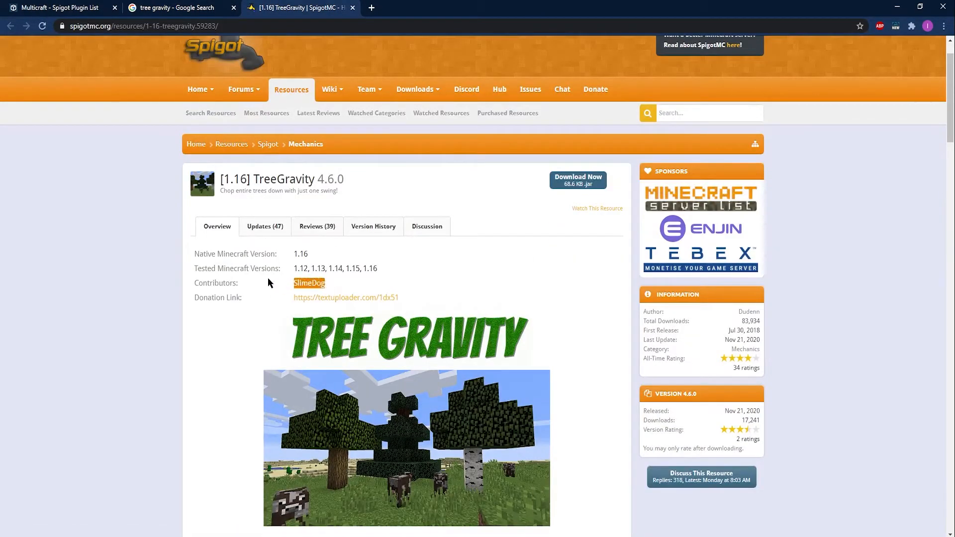
{"action": "mouse_move", "coordinate": [351, 263]}
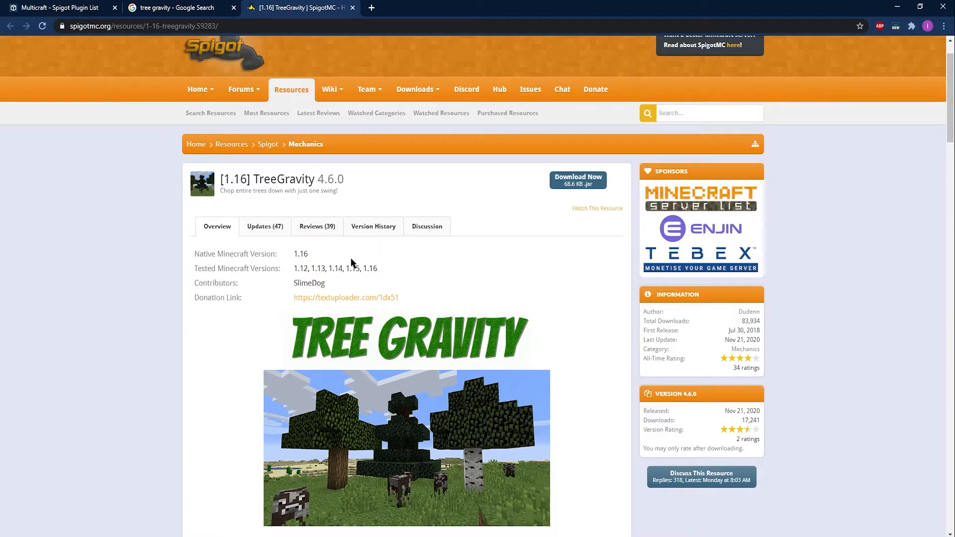
{"action": "mouse_move", "coordinate": [737, 315]}
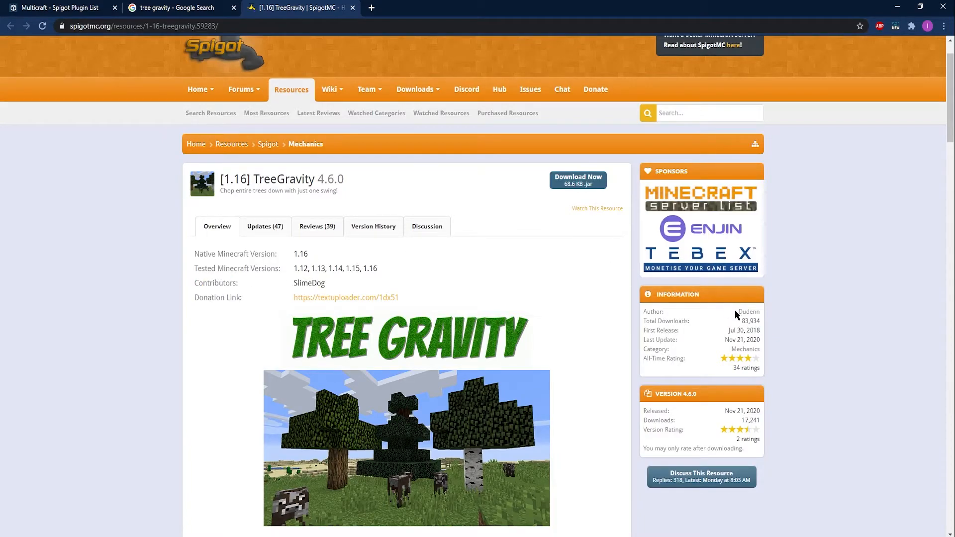
{"action": "scroll", "scroll_direction": "down", "scroll_amount": 3}
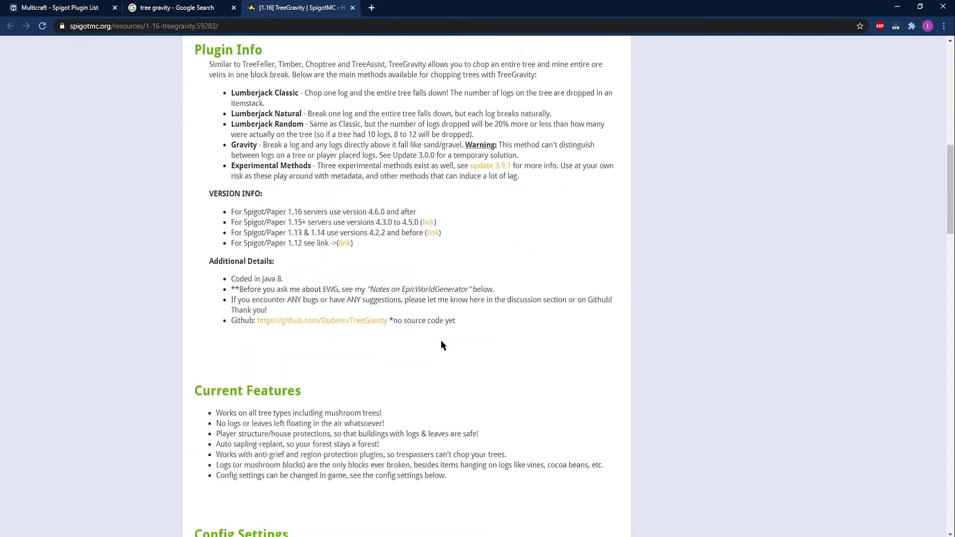
{"action": "scroll", "scroll_direction": "up", "scroll_amount": 3}
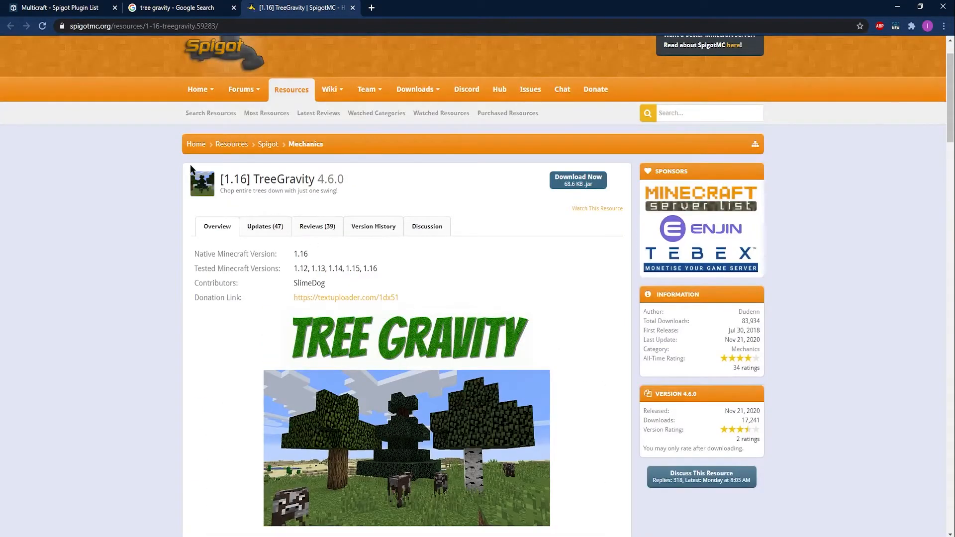
{"action": "mouse_move", "coordinate": [652, 177]}
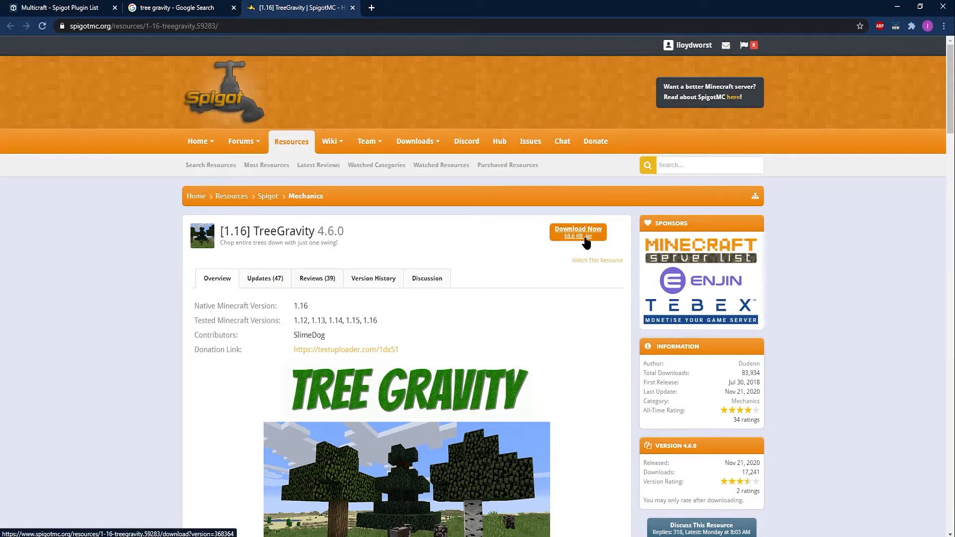
{"action": "left_click", "coordinate": [576, 231]}
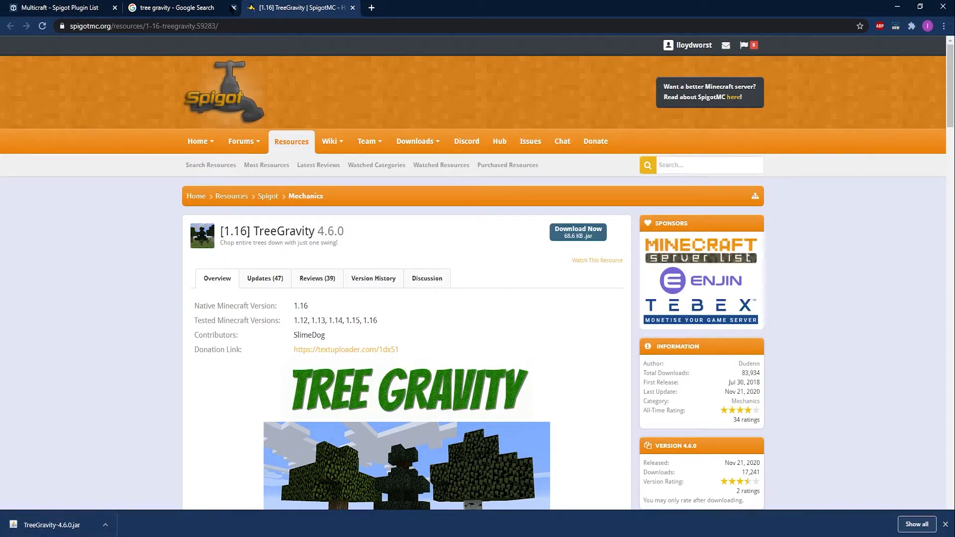
Return to the Multicraft panel and log in to the server's FTP web file client.
{"action": "left_click", "coordinate": [60, 7]}
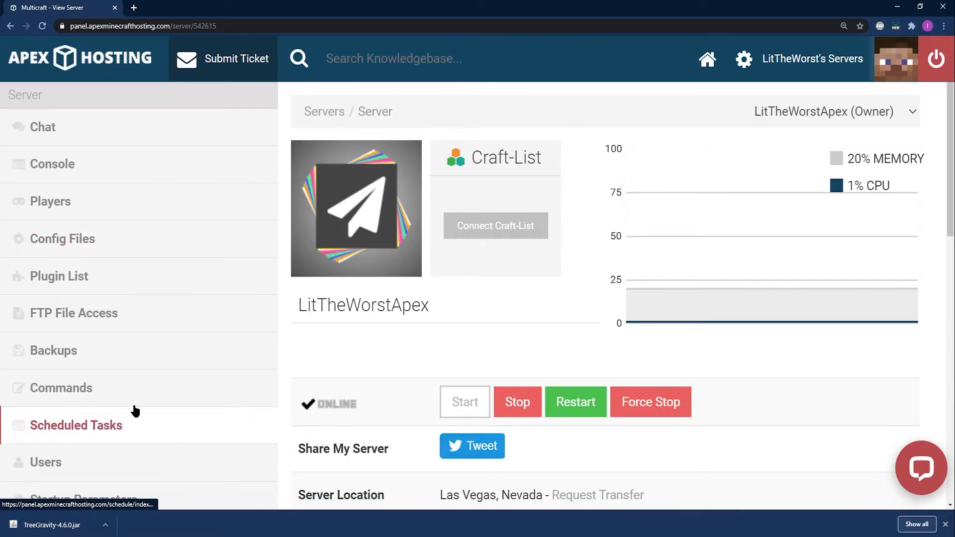
{"action": "left_click", "coordinate": [517, 402]}
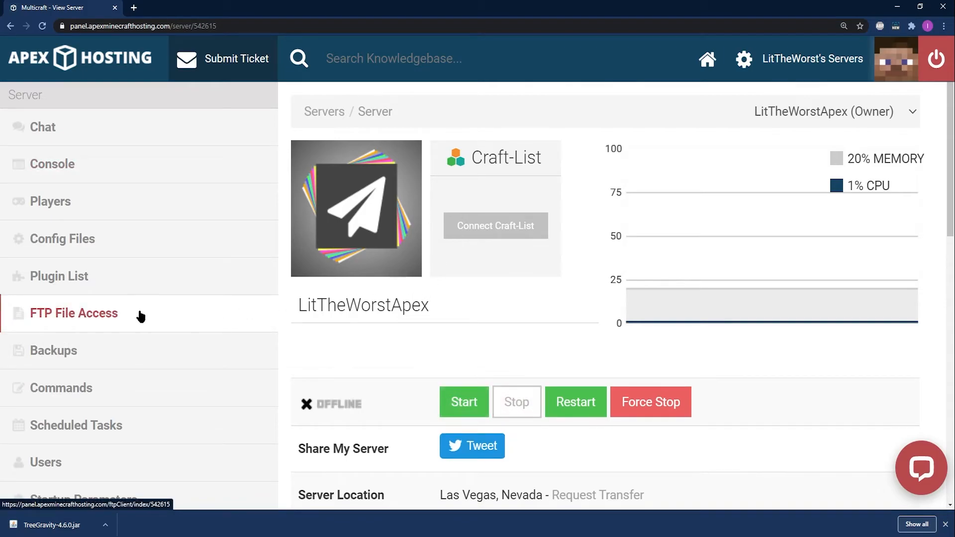
{"action": "left_click", "coordinate": [72, 312]}
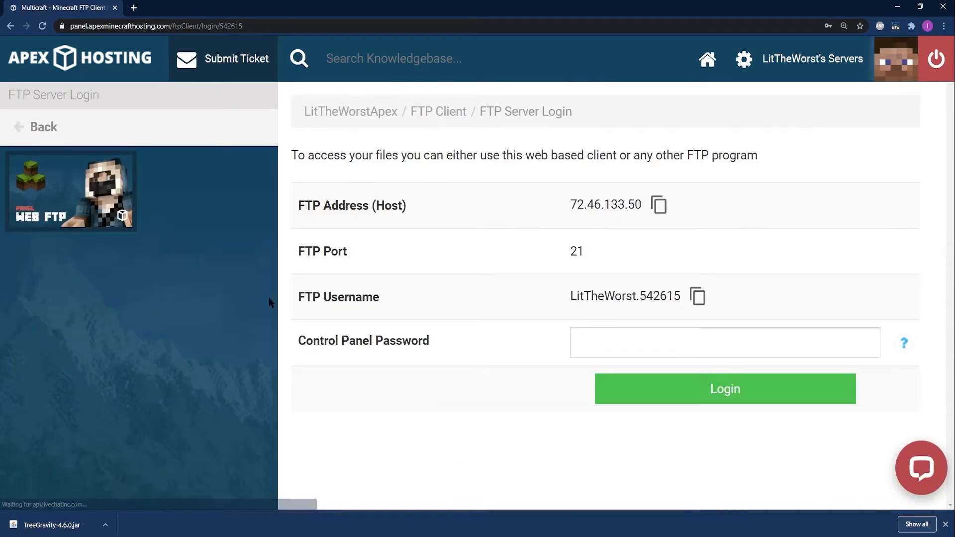
{"action": "left_click", "coordinate": [724, 389]}
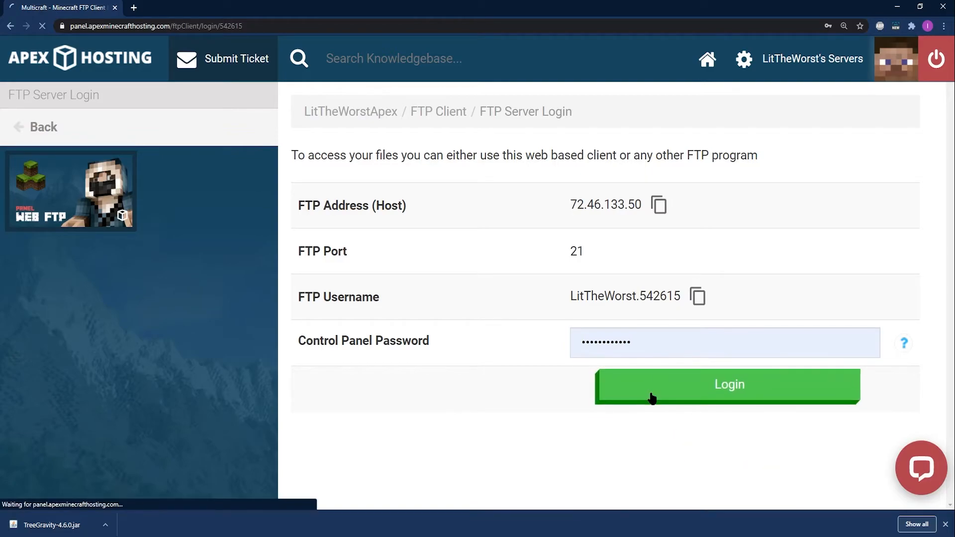
{"action": "left_click", "coordinate": [728, 383]}
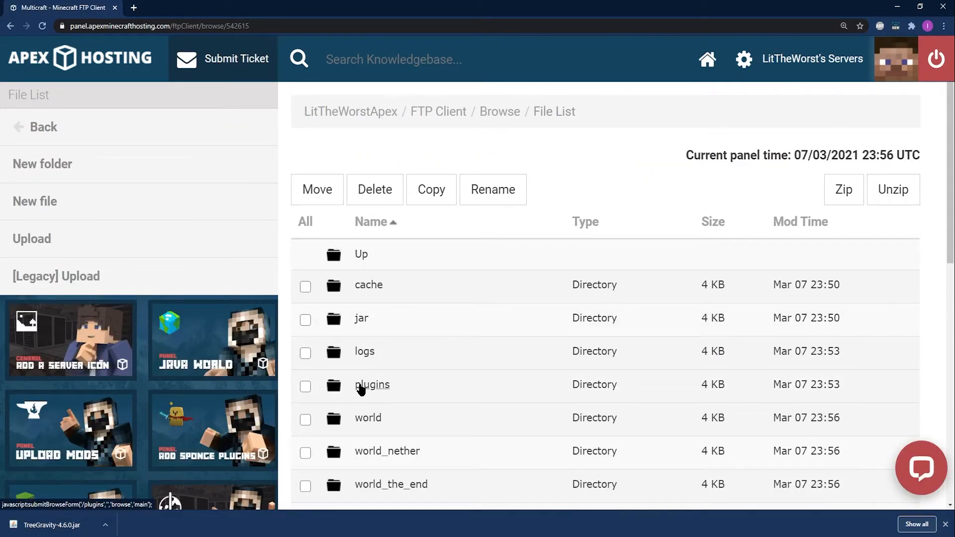
Upload TreeGravity-4.6.0.jar into the plugins folder and go back to the LitTheWorstApex overview.
{"action": "left_click", "coordinate": [371, 384]}
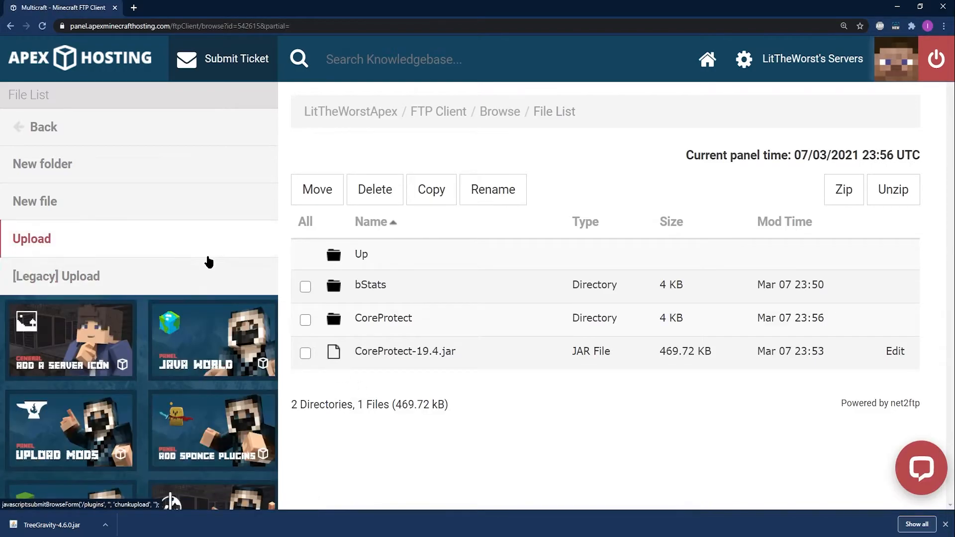
{"action": "left_click", "coordinate": [30, 237]}
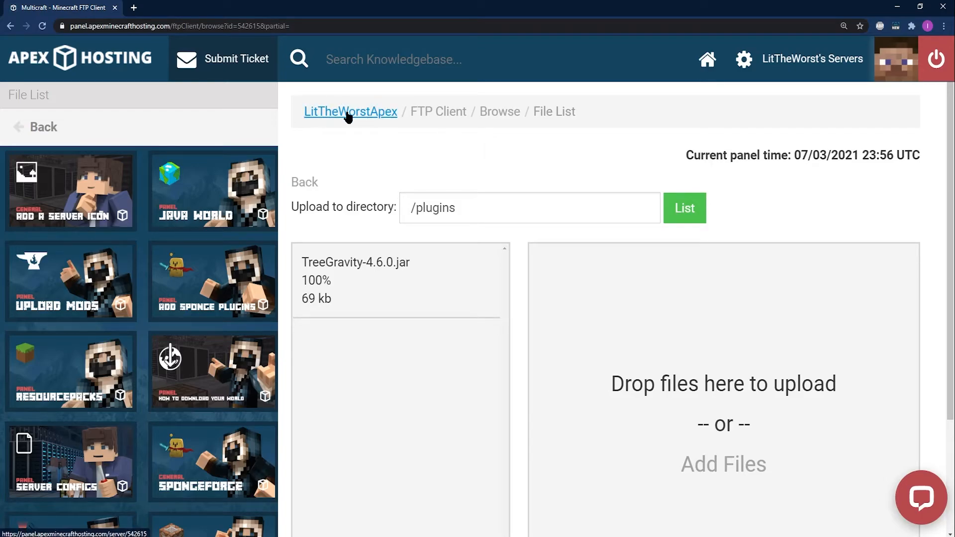
{"action": "left_click", "coordinate": [350, 111]}
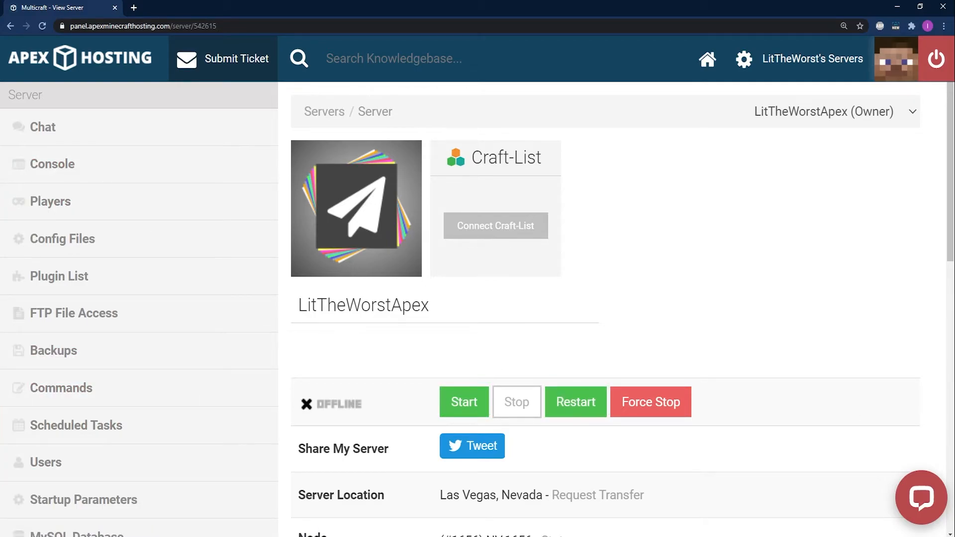
Start the server and run 'pl' in the console, listing CoreProtect and TreeGravity.
{"action": "left_click", "coordinate": [463, 402]}
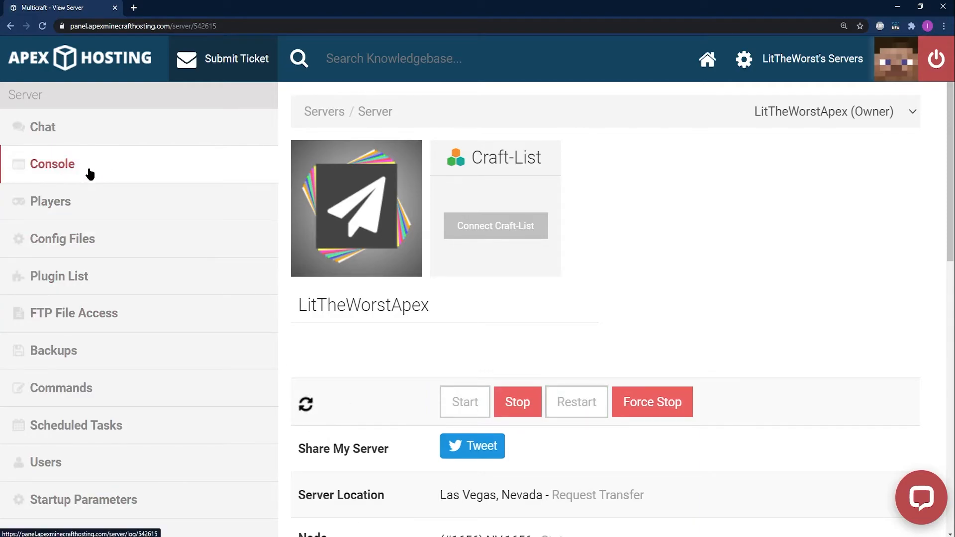
{"action": "left_click", "coordinate": [53, 164]}
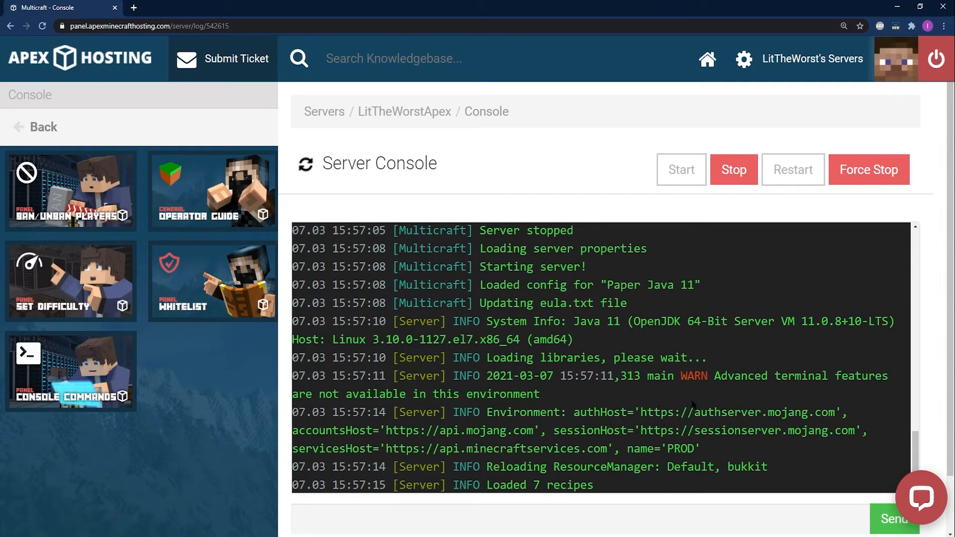
{"action": "scroll", "scroll_direction": "down", "scroll_amount": 3}
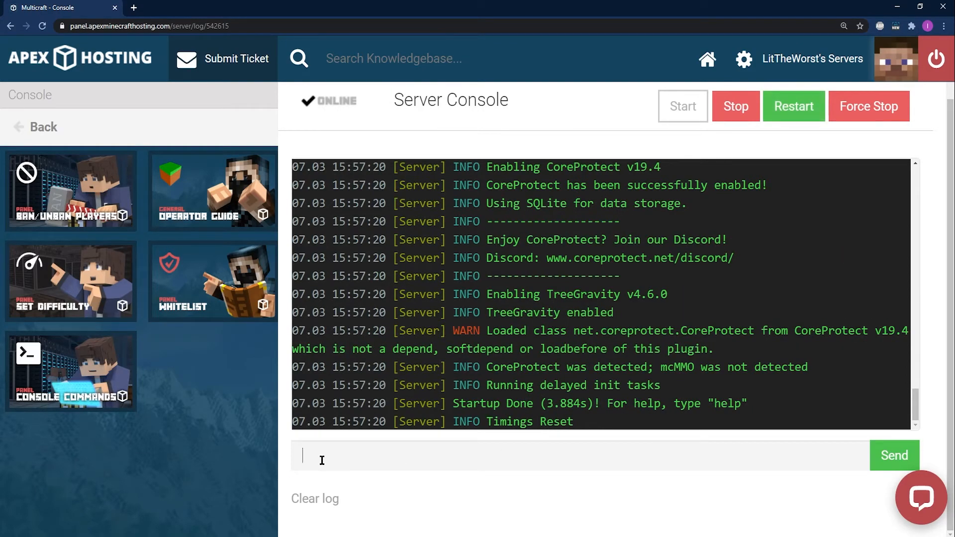
{"action": "type", "text": "p"}
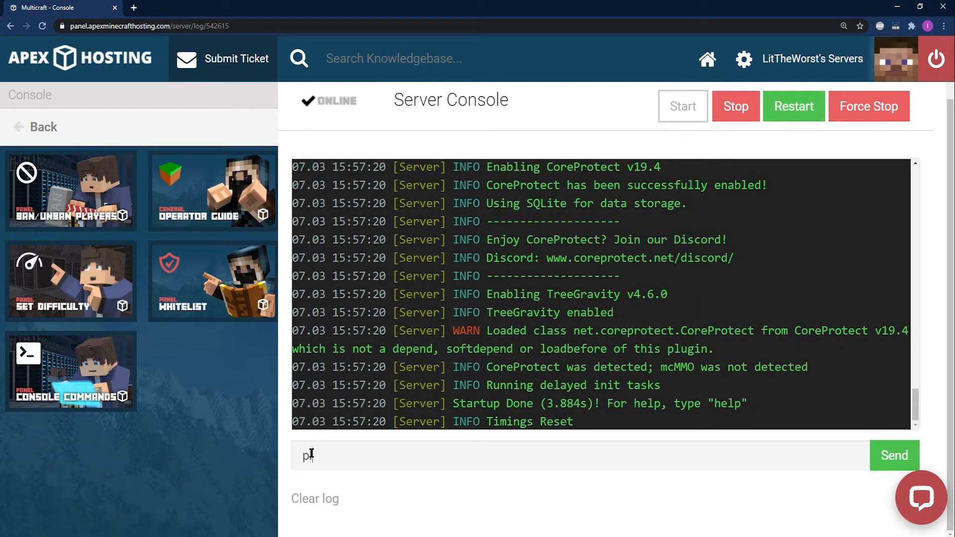
{"action": "type", "text": "l"}
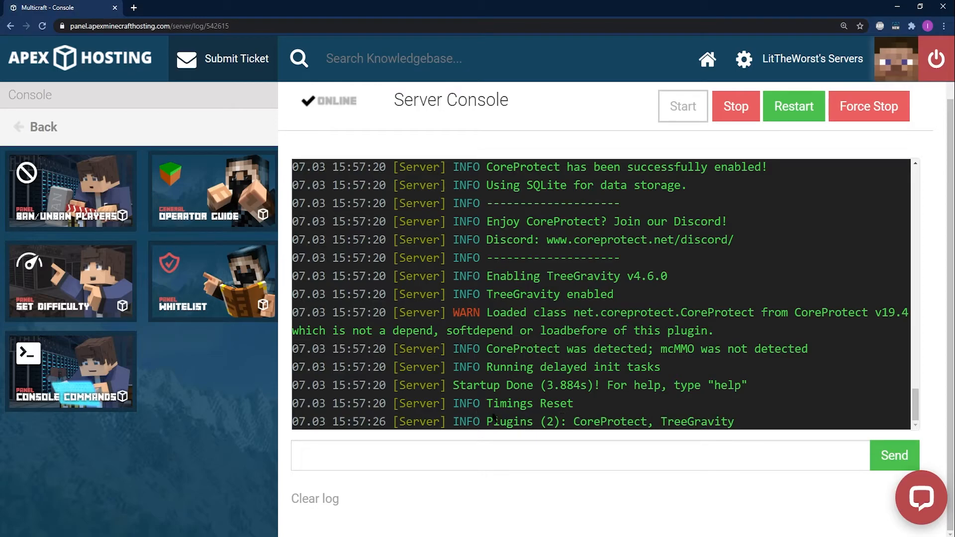
{"action": "double_click", "coordinate": [521, 421]}
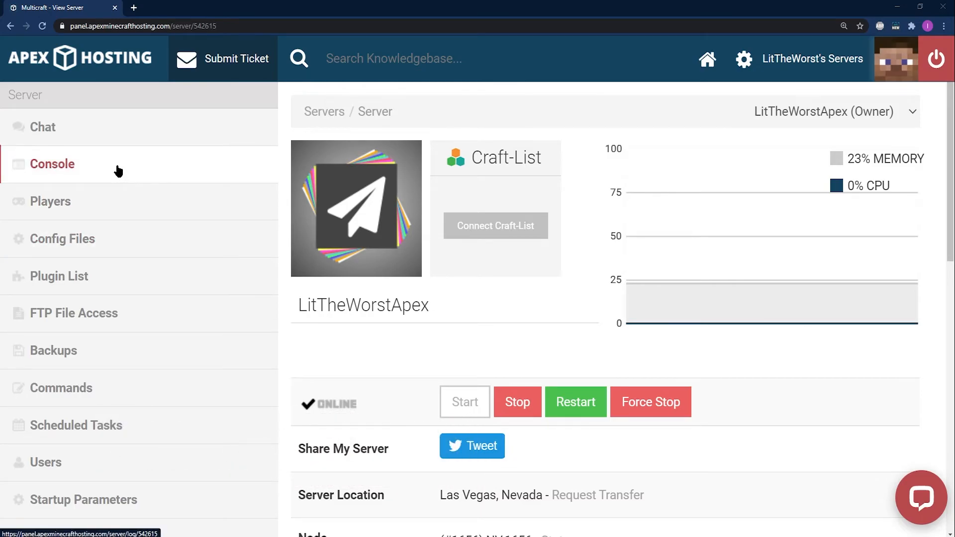
Run 'pl' in the console again to confirm Plugins (2): CoreProtect, TreeGravity.
{"action": "left_click", "coordinate": [54, 164]}
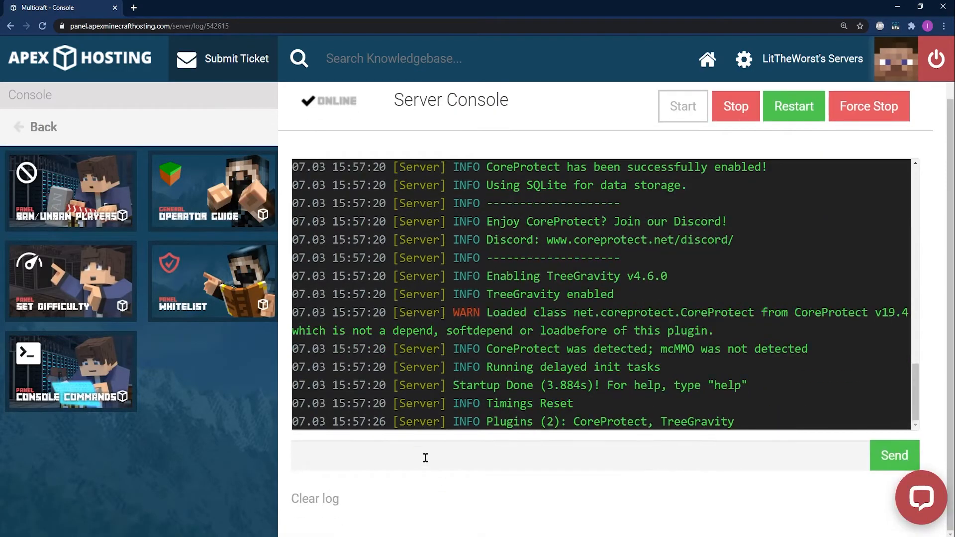
{"action": "type", "text": "pl"}
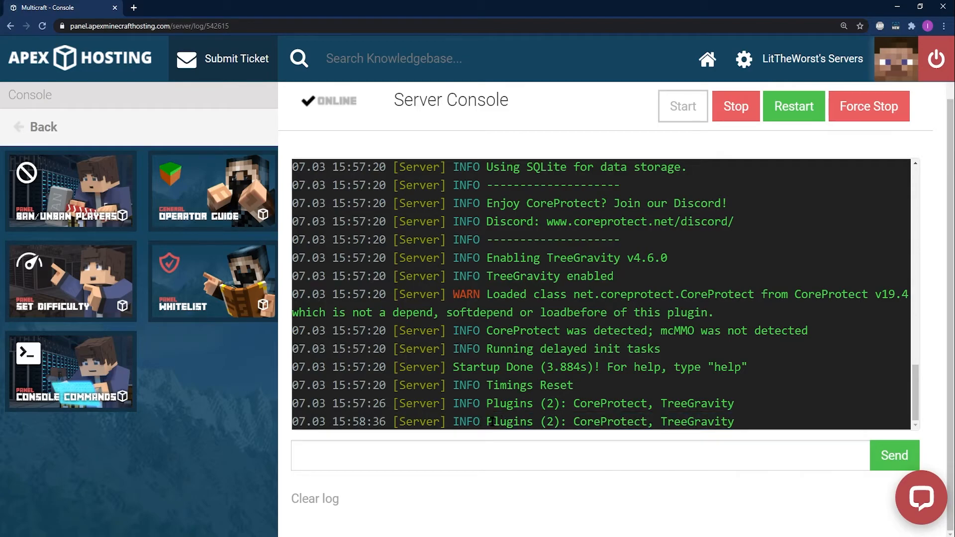
{"action": "double_click", "coordinate": [525, 422]}
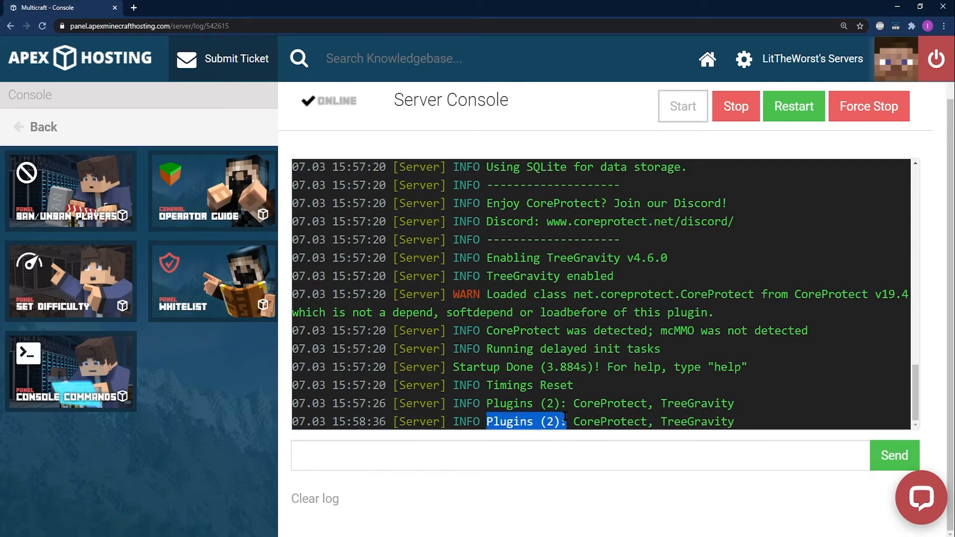
{"action": "left_click", "coordinate": [571, 422]}
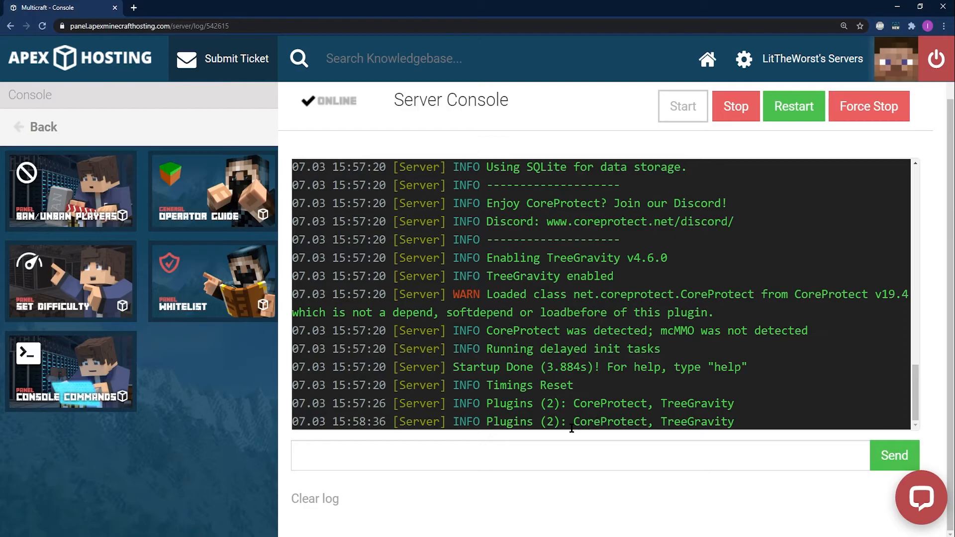
{"action": "double_click", "coordinate": [718, 421]}
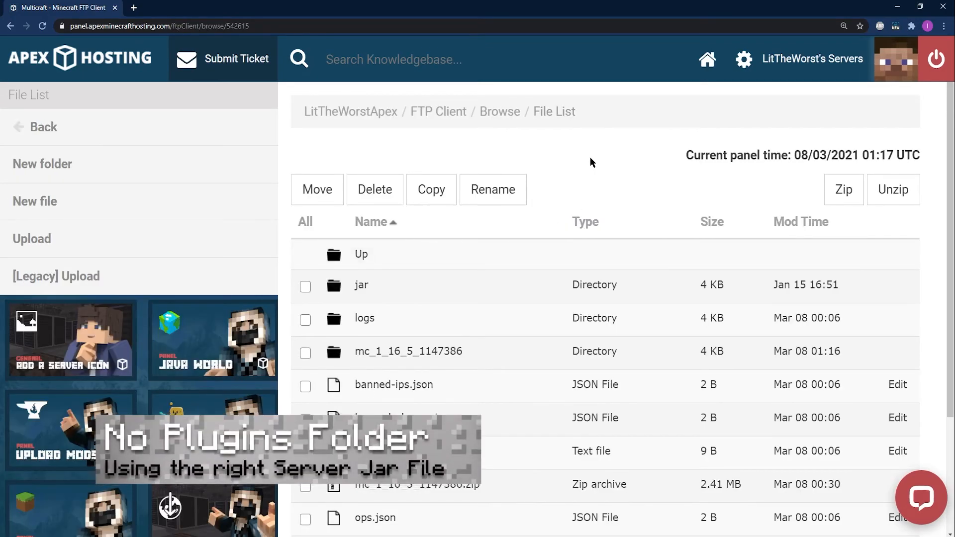
Go back to the server overview and scroll to the JAR File setting.
{"action": "scroll", "scroll_direction": "down", "scroll_amount": 3}
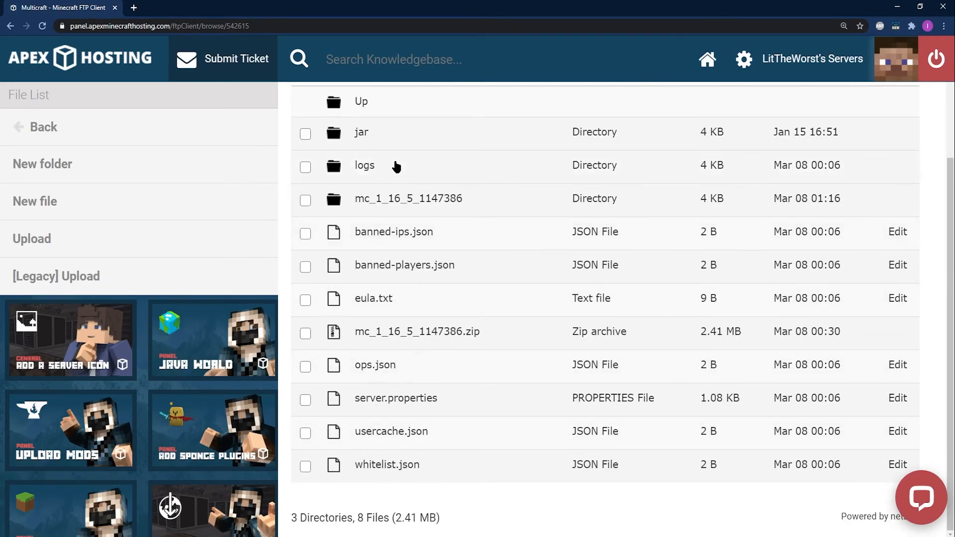
{"action": "scroll", "scroll_direction": "up", "scroll_amount": 3}
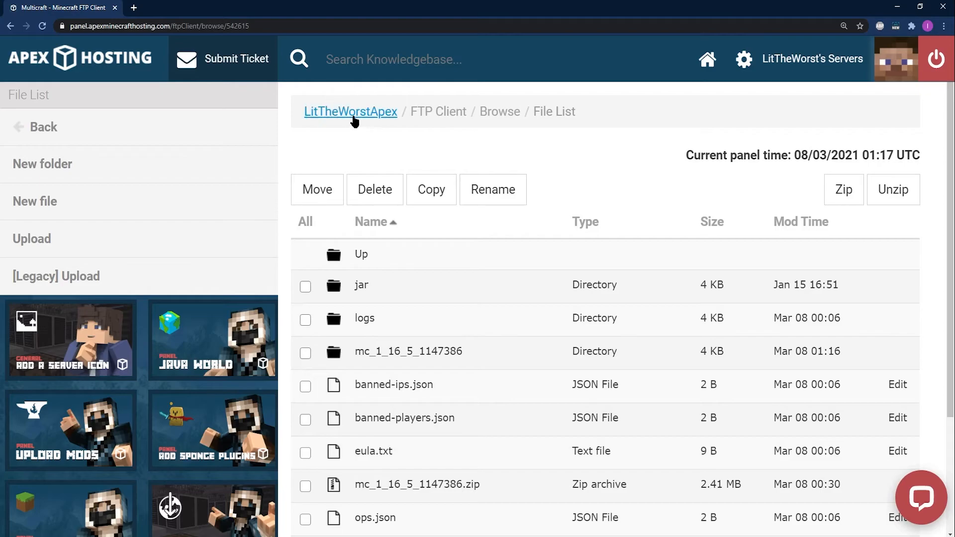
{"action": "left_click", "coordinate": [350, 111]}
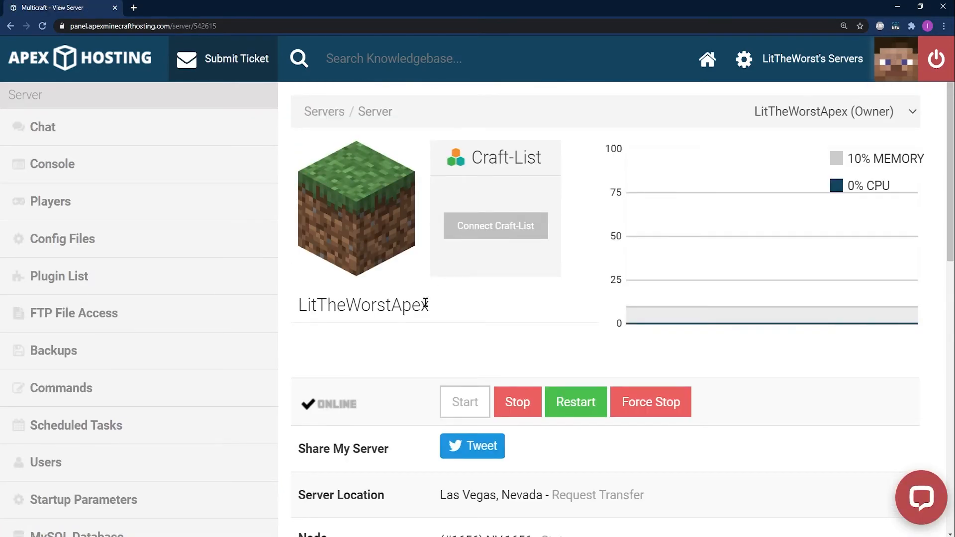
{"action": "scroll", "scroll_direction": "down", "scroll_amount": 3}
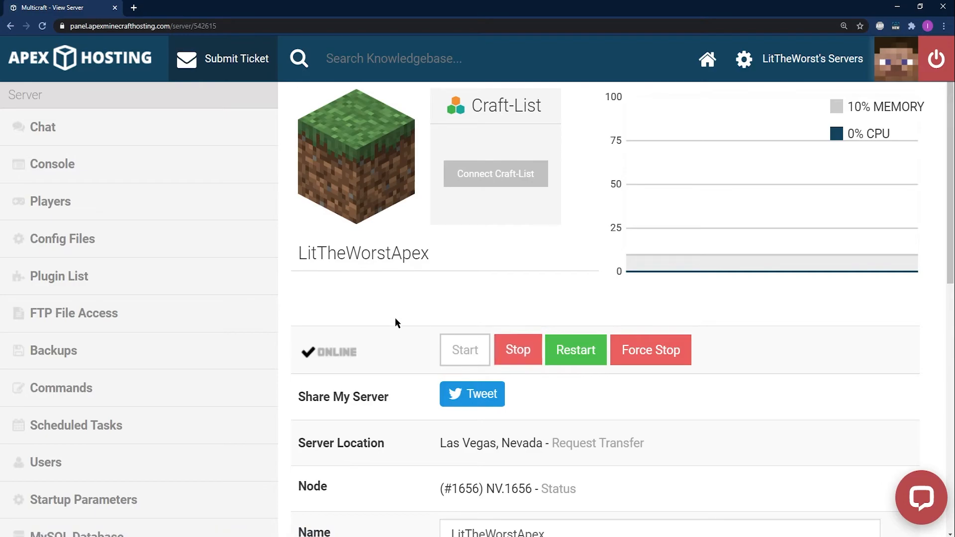
{"action": "scroll", "scroll_direction": "down", "scroll_amount": 3}
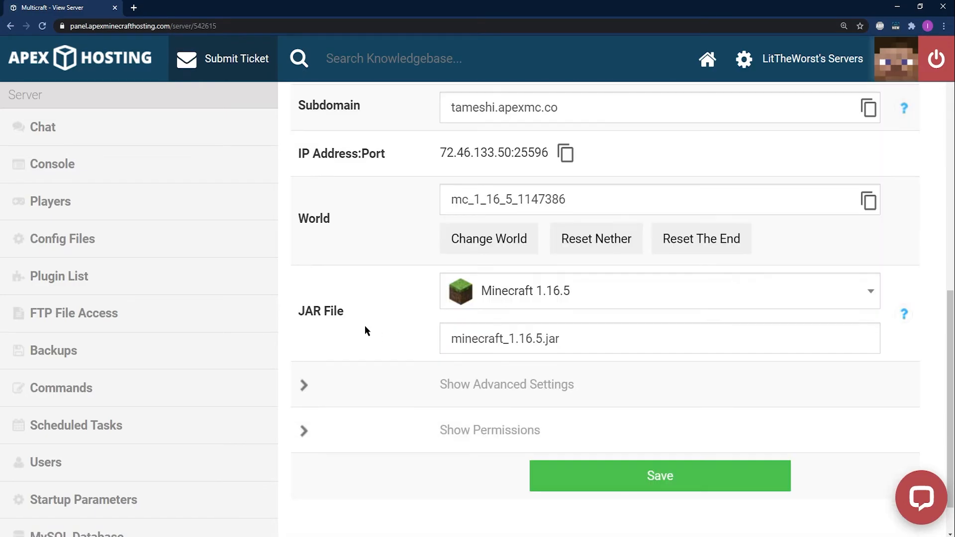
{"action": "mouse_move", "coordinate": [344, 313]}
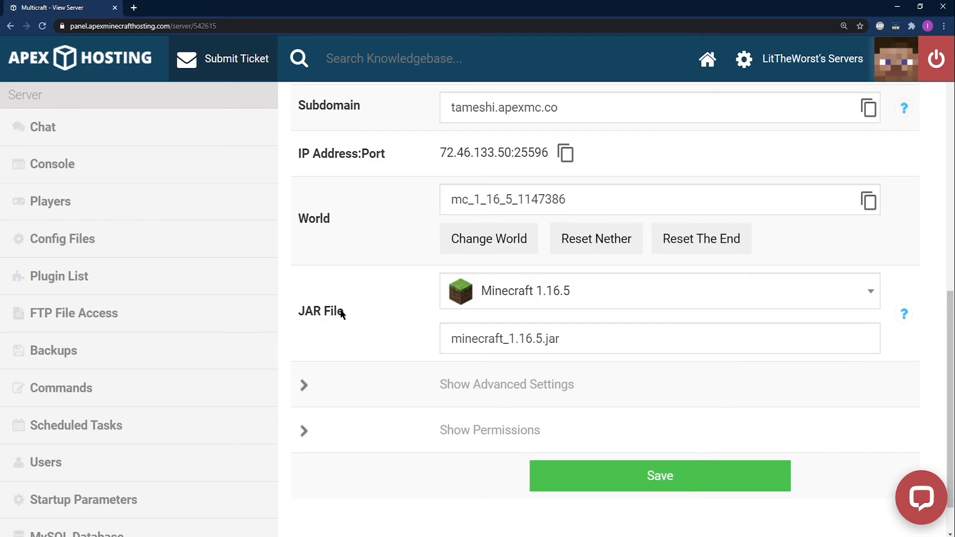
Switch the server JAR from Minecraft 1.16.5 to Paper 1.16.5.
{"action": "left_click", "coordinate": [658, 290]}
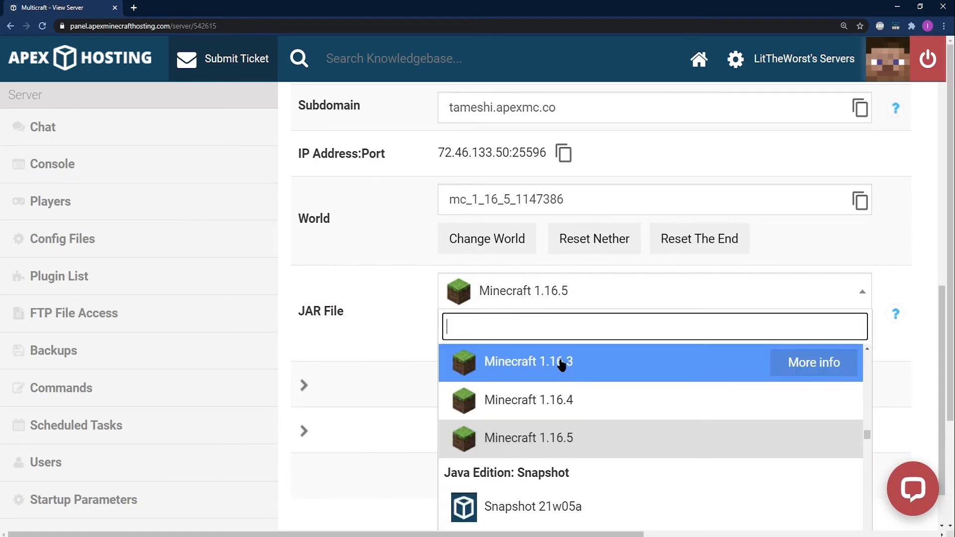
{"action": "type", "text": "paper"}
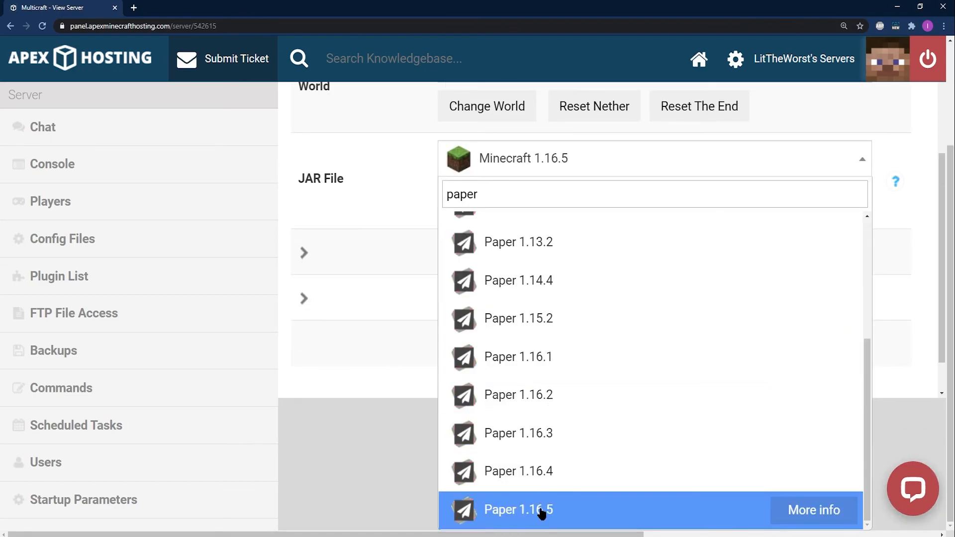
{"action": "left_click", "coordinate": [518, 509]}
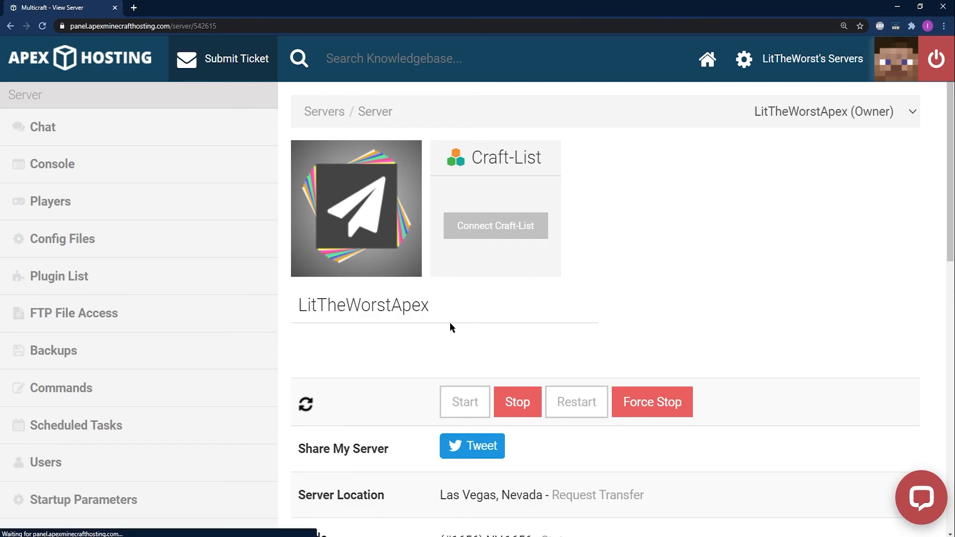
Watch Paper 1.16.5 install in the console, then log in to FTP File Access to view the new paper folders.
{"action": "left_click", "coordinate": [54, 350]}
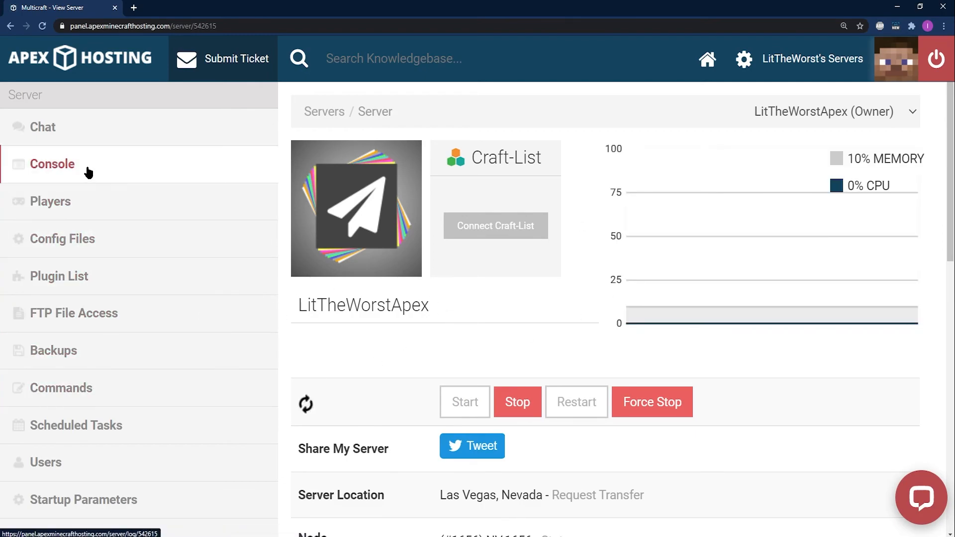
{"action": "left_click", "coordinate": [53, 164]}
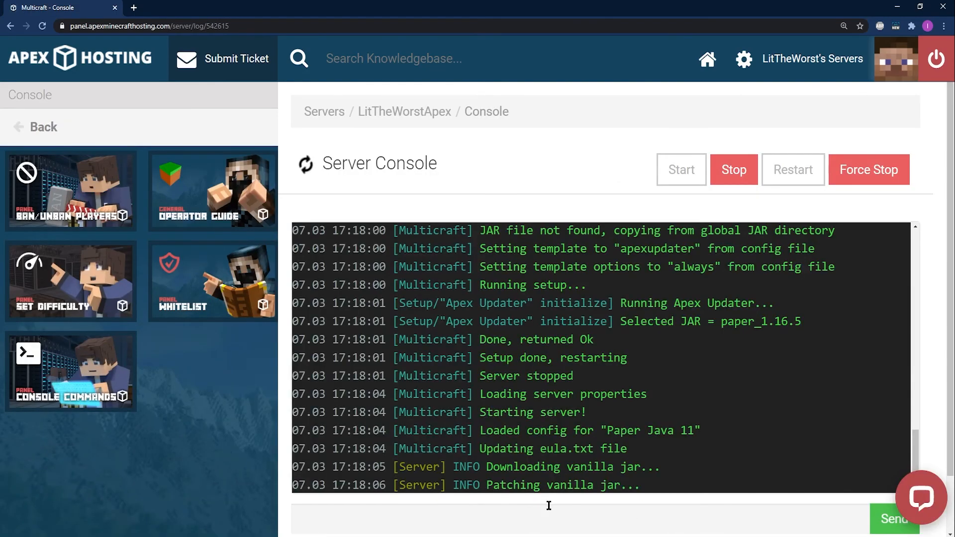
{"action": "left_click", "coordinate": [404, 112]}
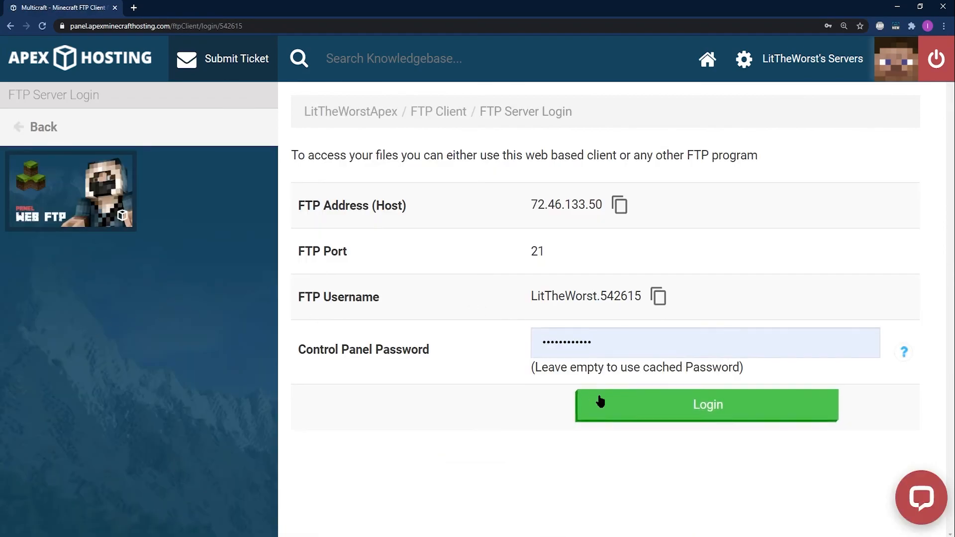
{"action": "left_click", "coordinate": [706, 404]}
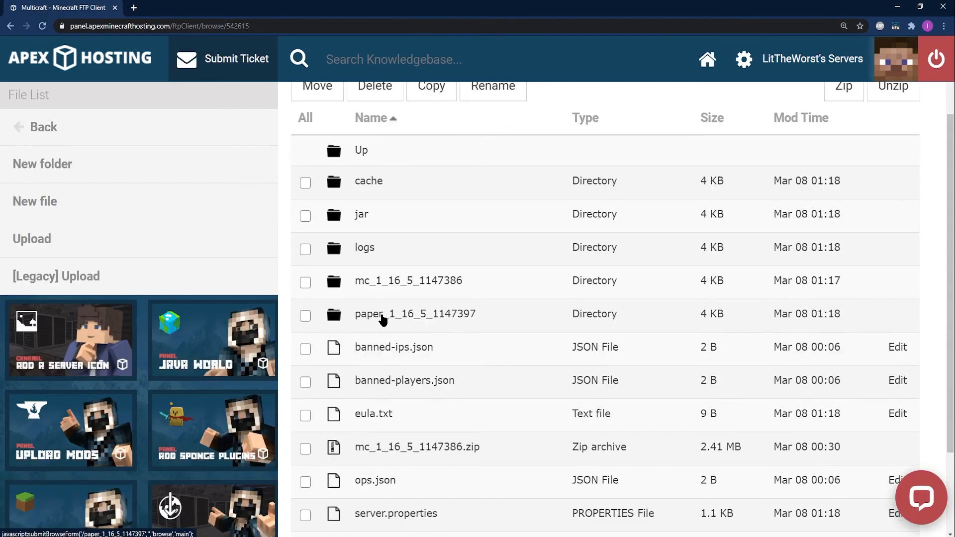